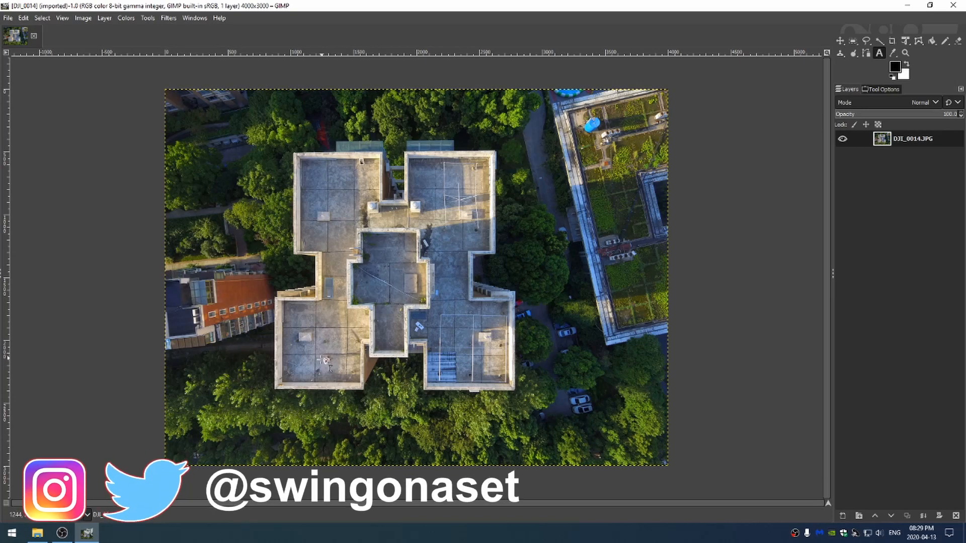
pyautogui.moveTo(328, 359)
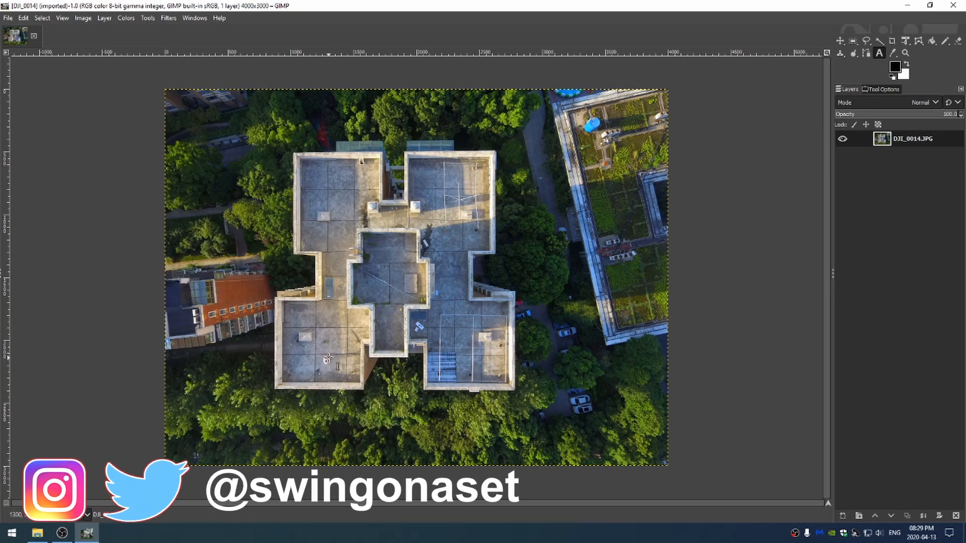
pyautogui.moveTo(328, 361)
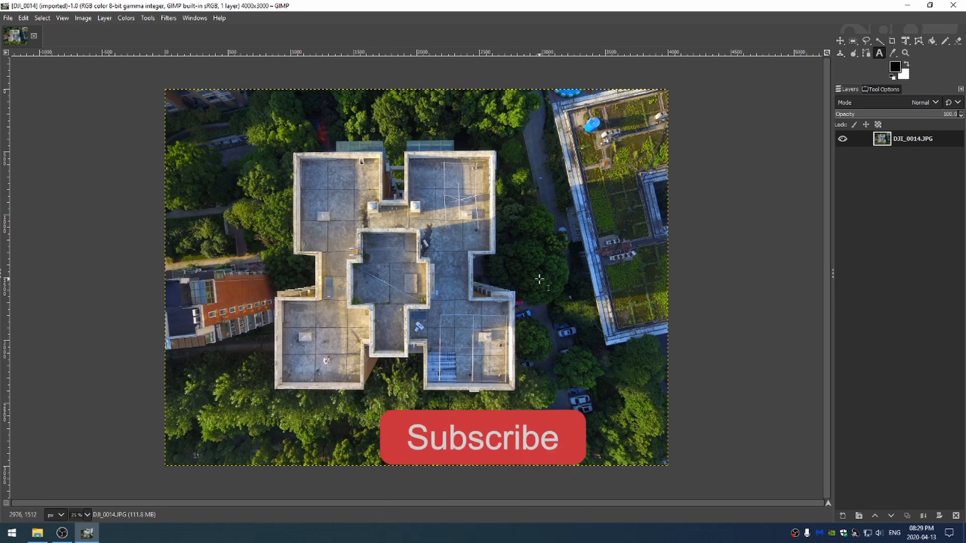
pyautogui.moveTo(493, 456)
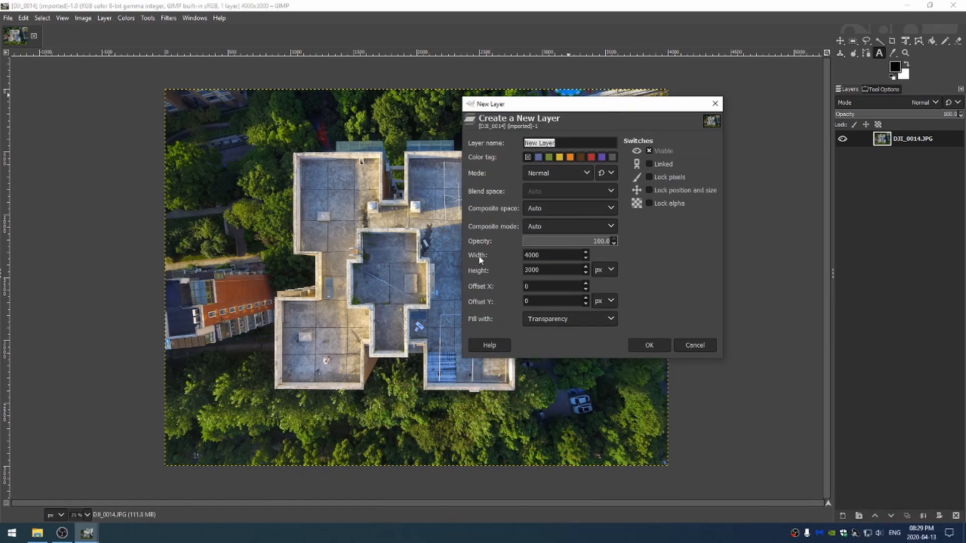
pyautogui.moveTo(541, 235)
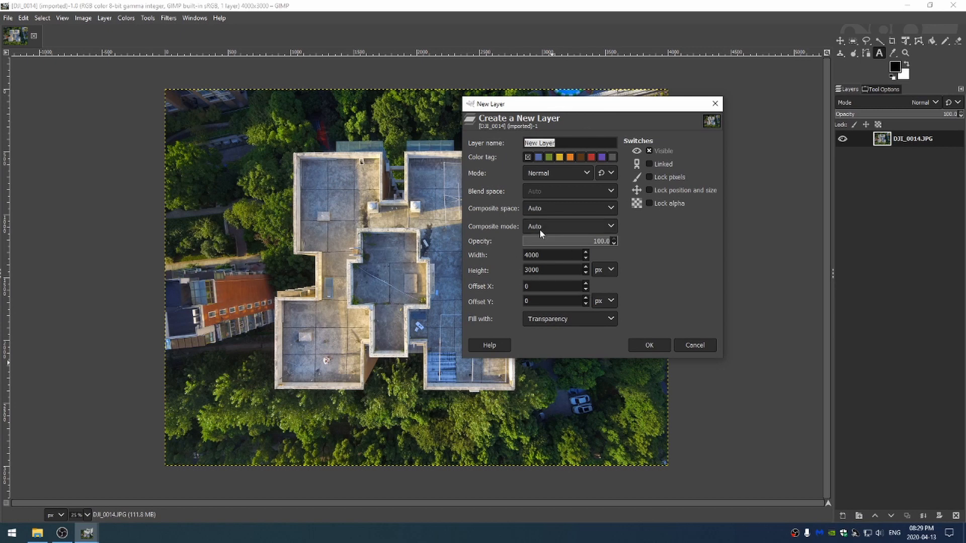
pyautogui.moveTo(561, 349)
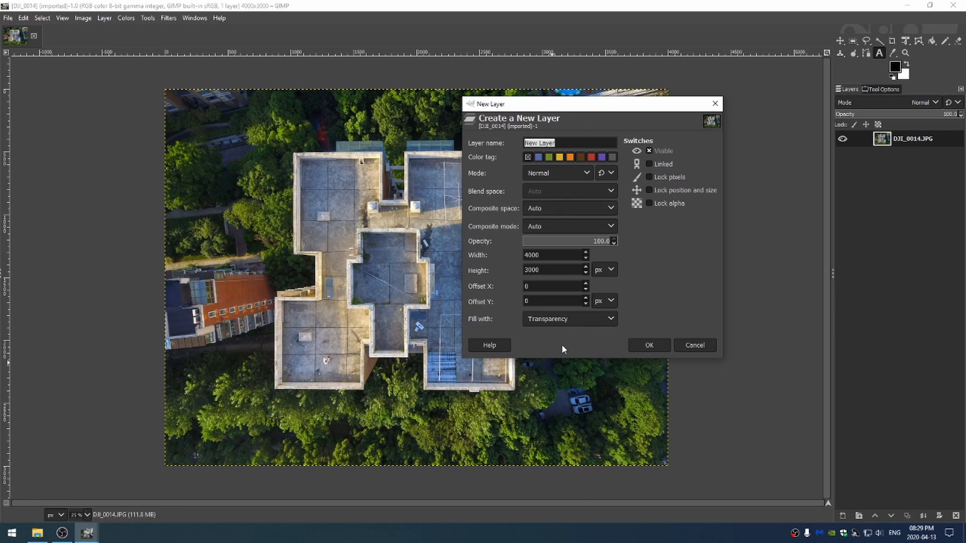
# Confirm the new transparent 4000x3000 layer above the rooftop photo.
pyautogui.click(648, 345)
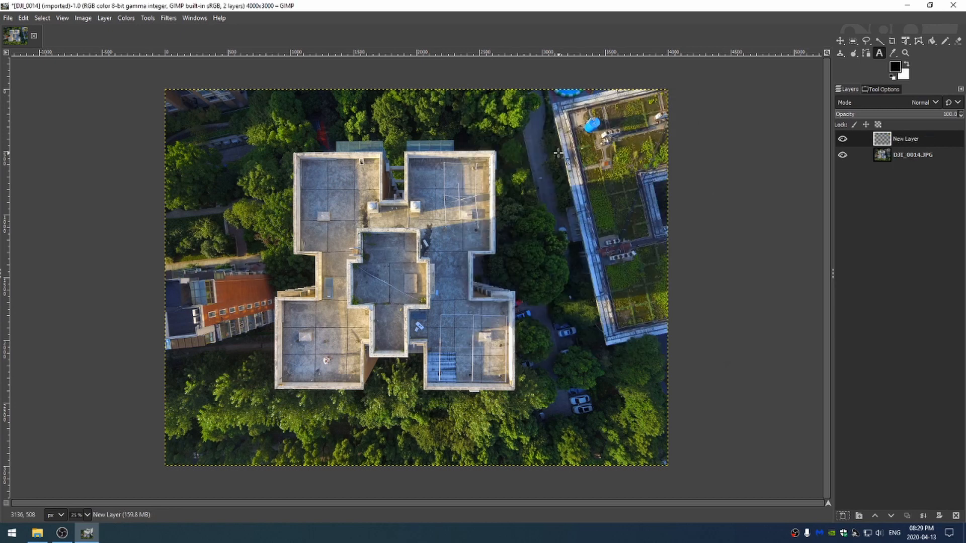
pyautogui.moveTo(548, 110)
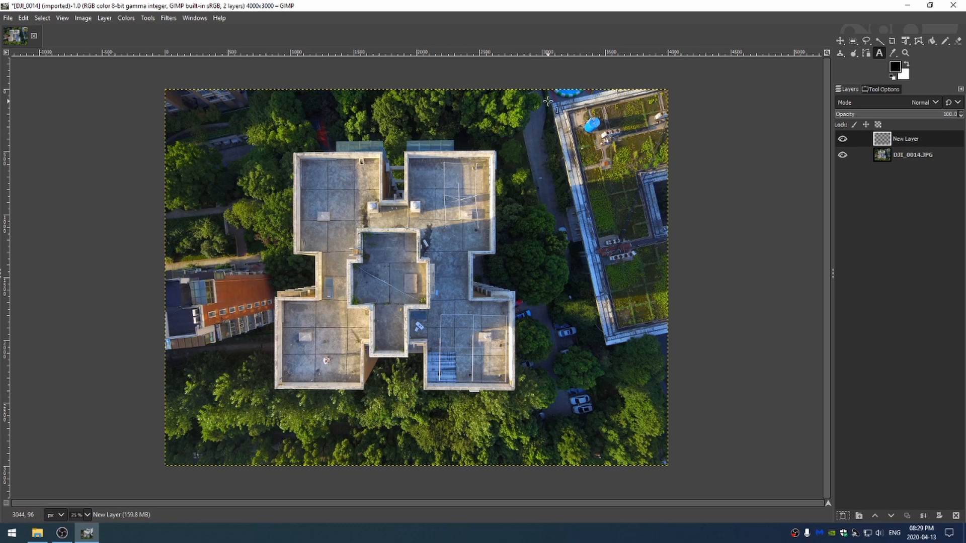
pyautogui.moveTo(841, 54)
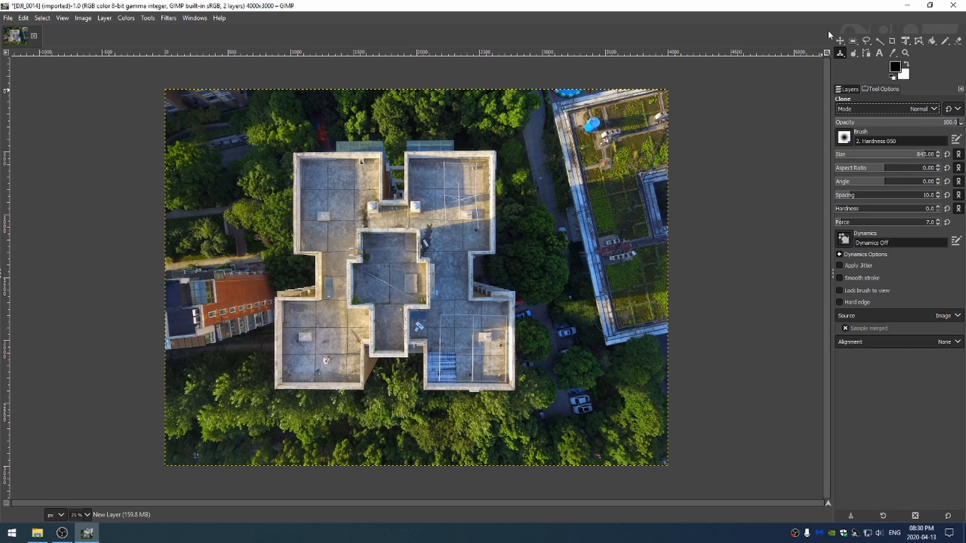
# Bring up the Heal/Clone tool group to pick the Clone tool.
pyautogui.click(840, 53)
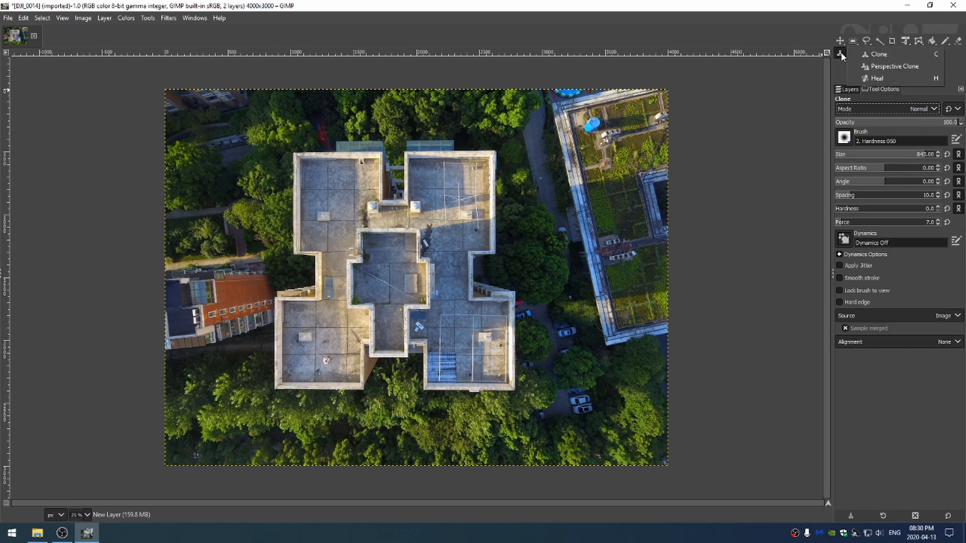
pyautogui.moveTo(892, 67)
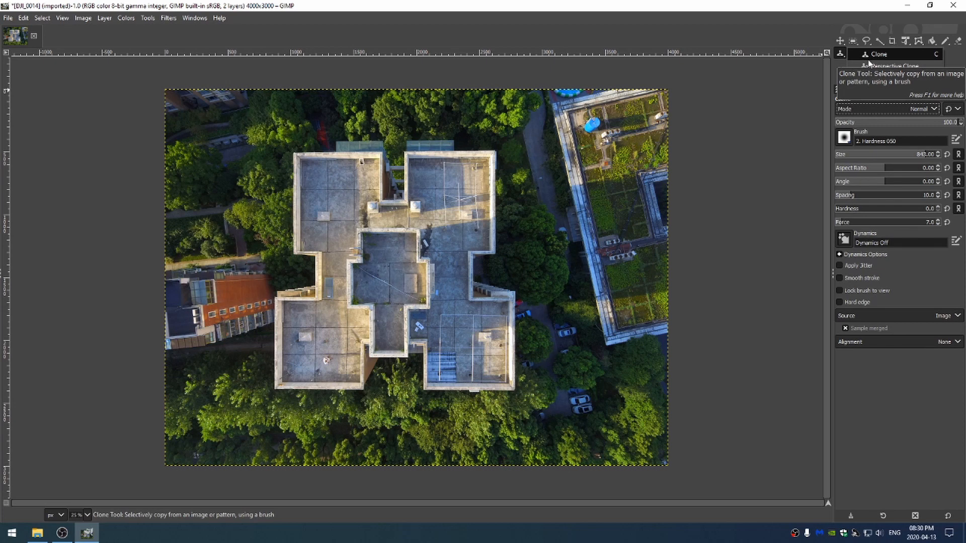
pyautogui.moveTo(893, 66)
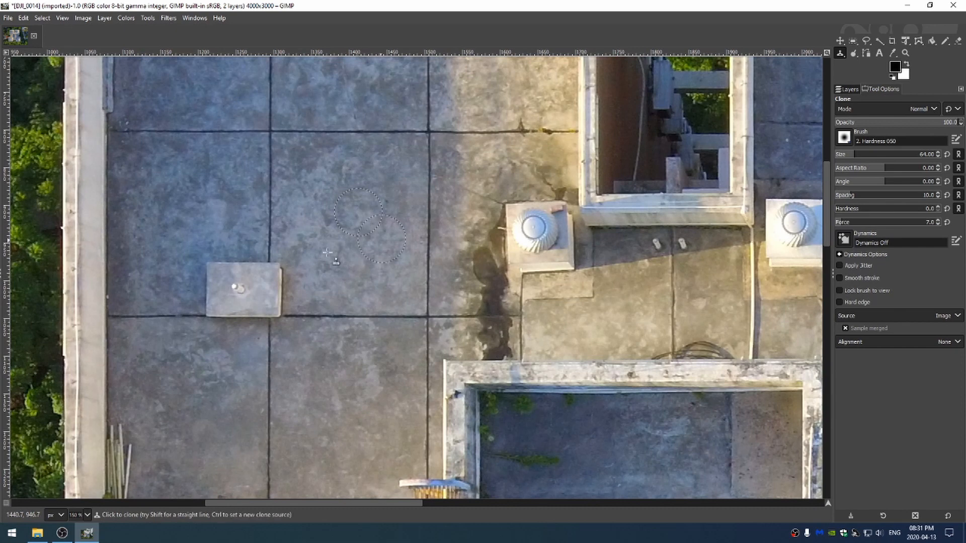
pyautogui.moveTo(354, 247)
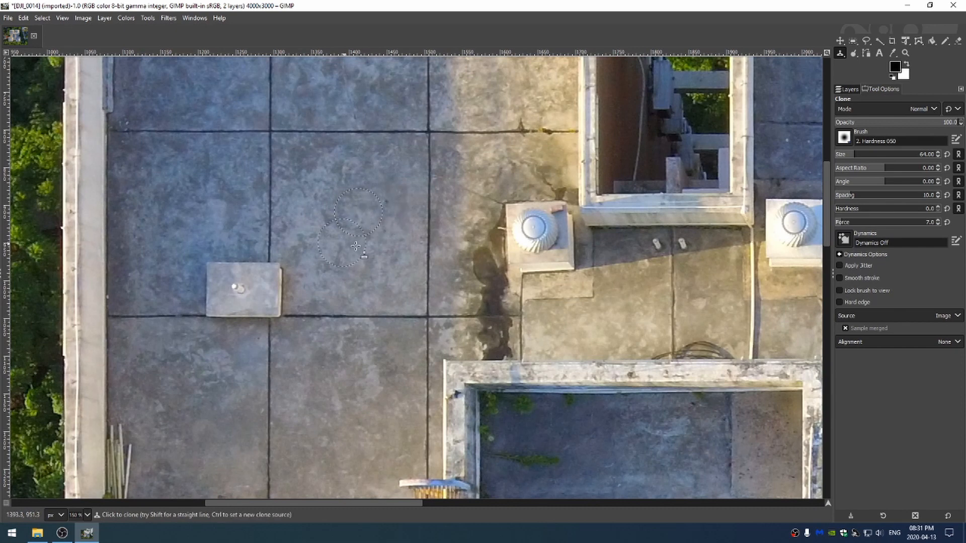
pyautogui.moveTo(403, 215)
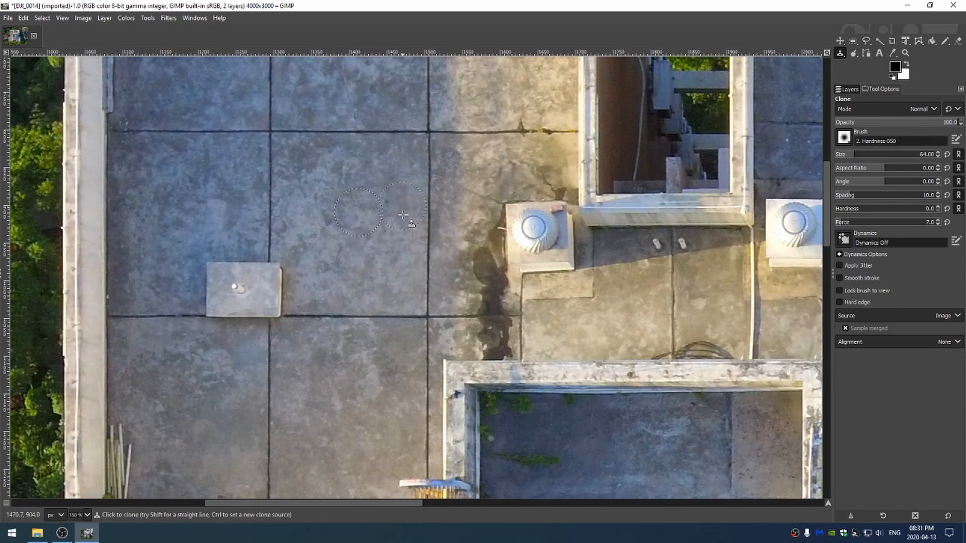
pyautogui.moveTo(372, 277)
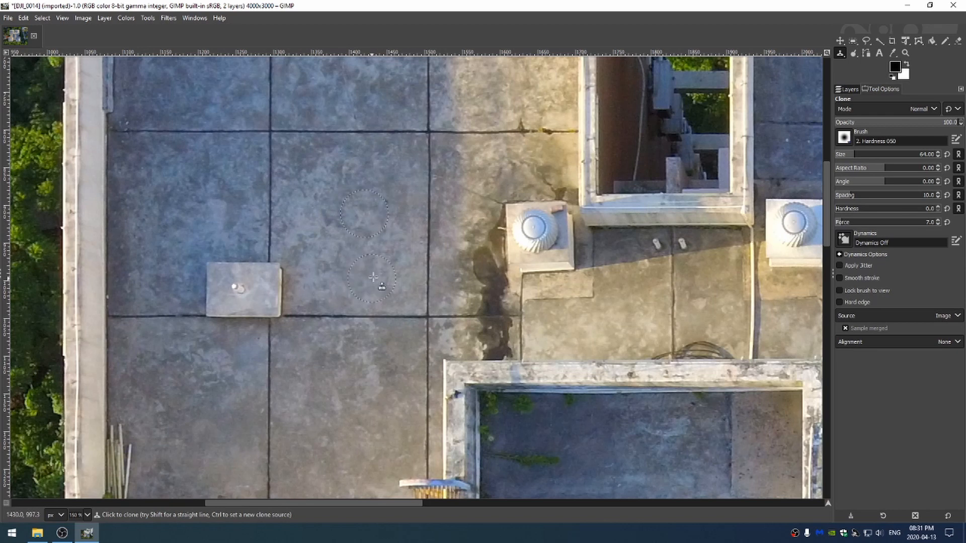
pyautogui.moveTo(362, 215)
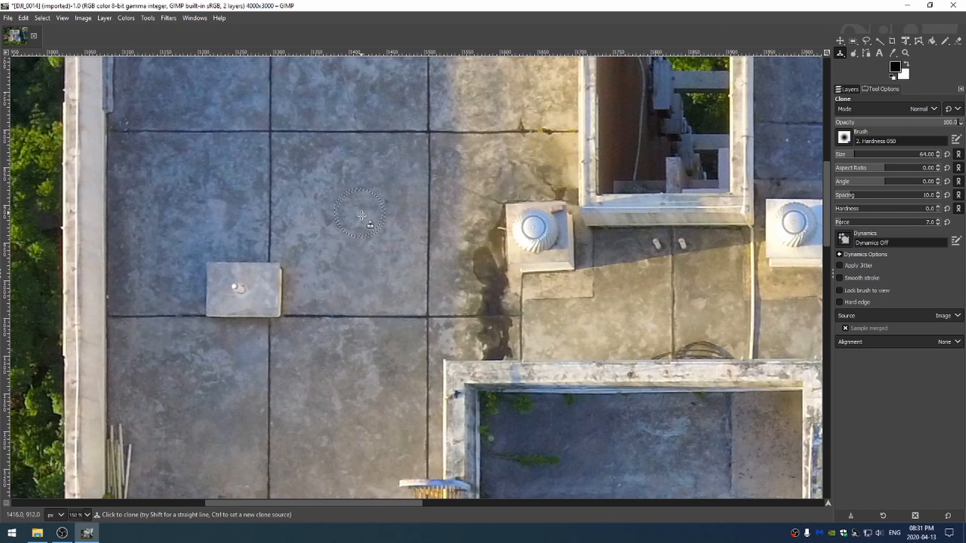
pyautogui.moveTo(357, 210)
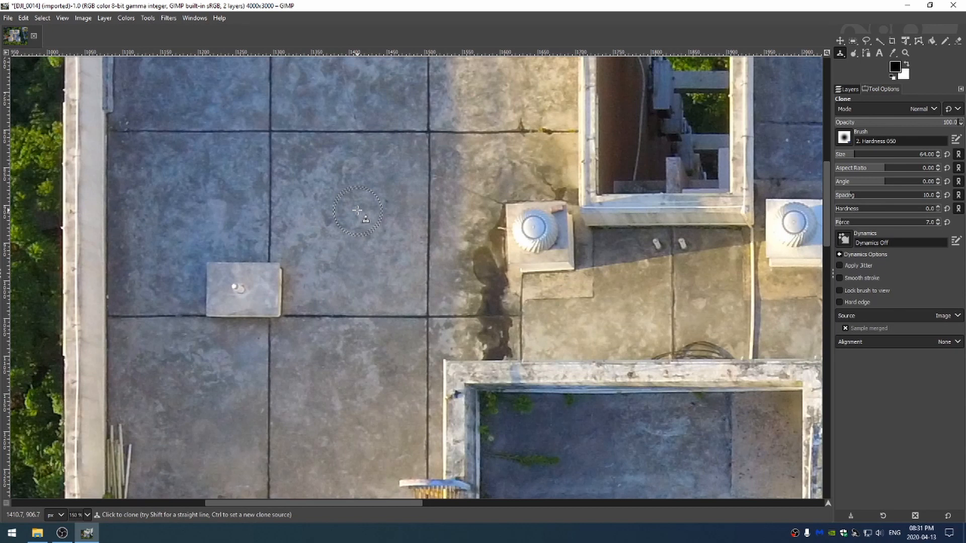
pyautogui.moveTo(364, 279)
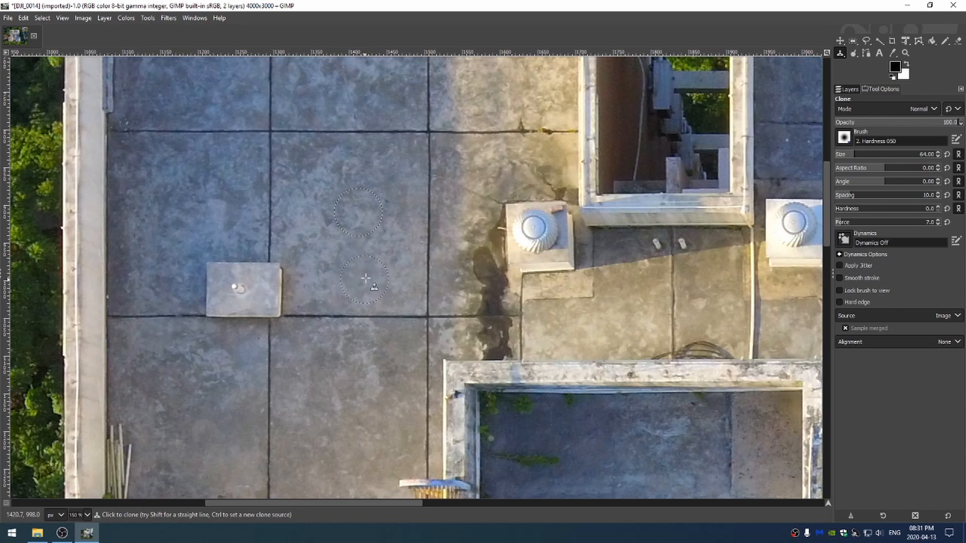
pyautogui.moveTo(355, 327)
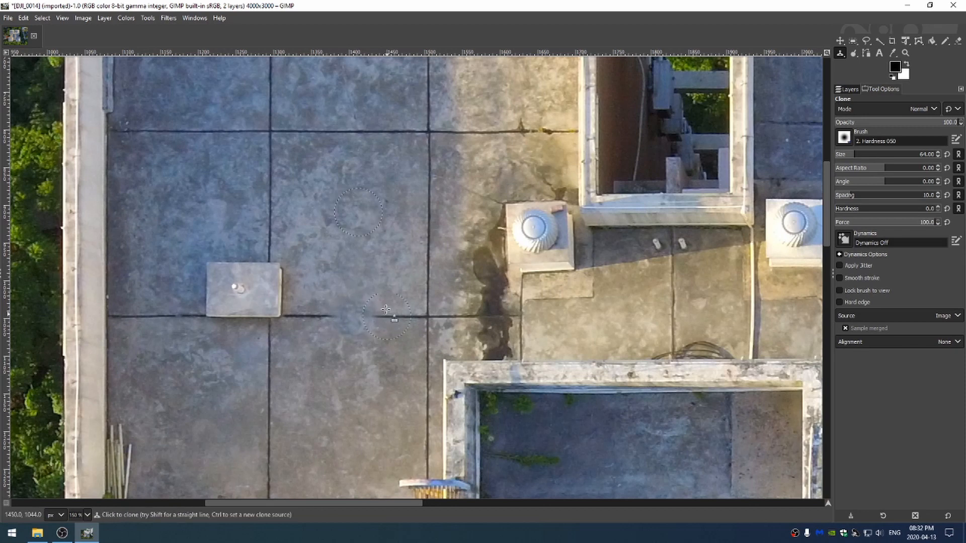
pyautogui.moveTo(357, 211)
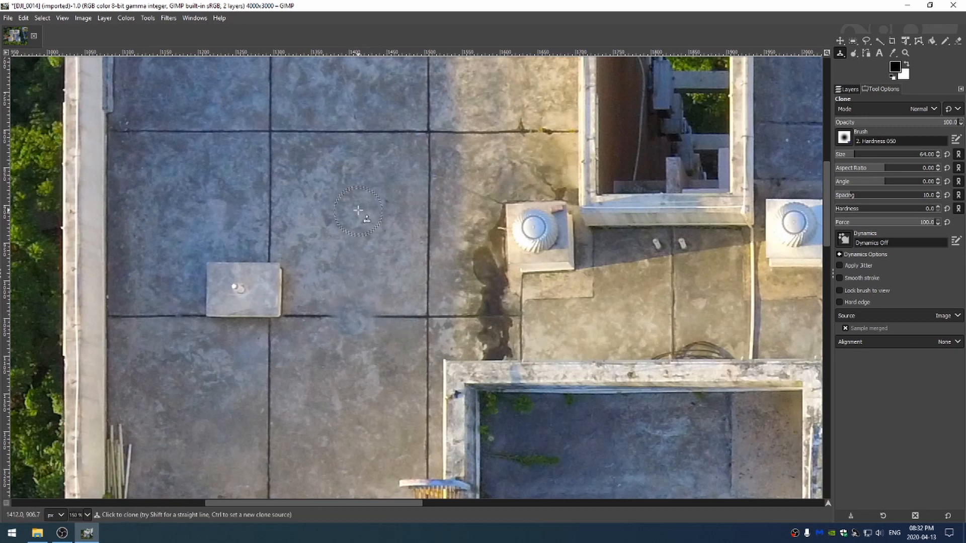
pyautogui.moveTo(597, 325)
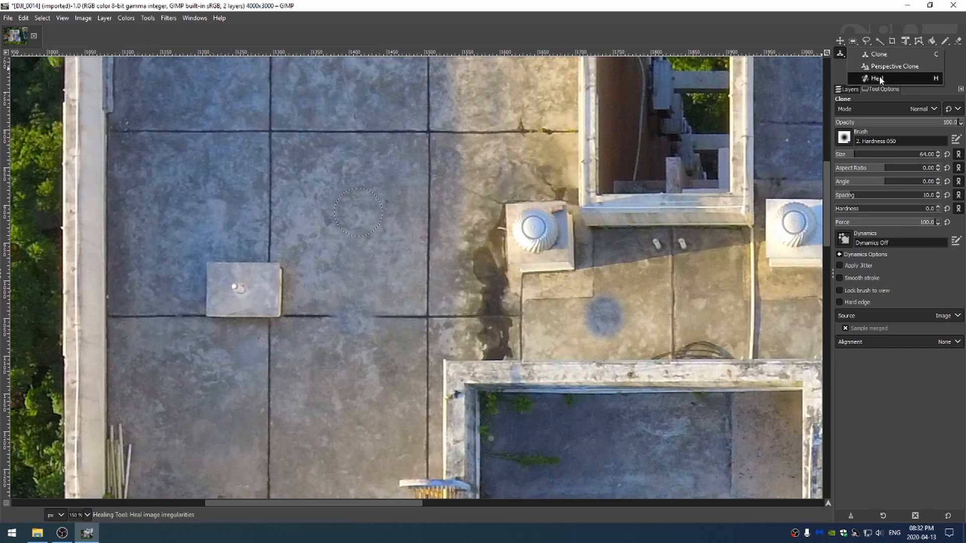
# Heal marks on the upper-left concrete tiles, sampling a clean patch as source.
pyautogui.click(876, 79)
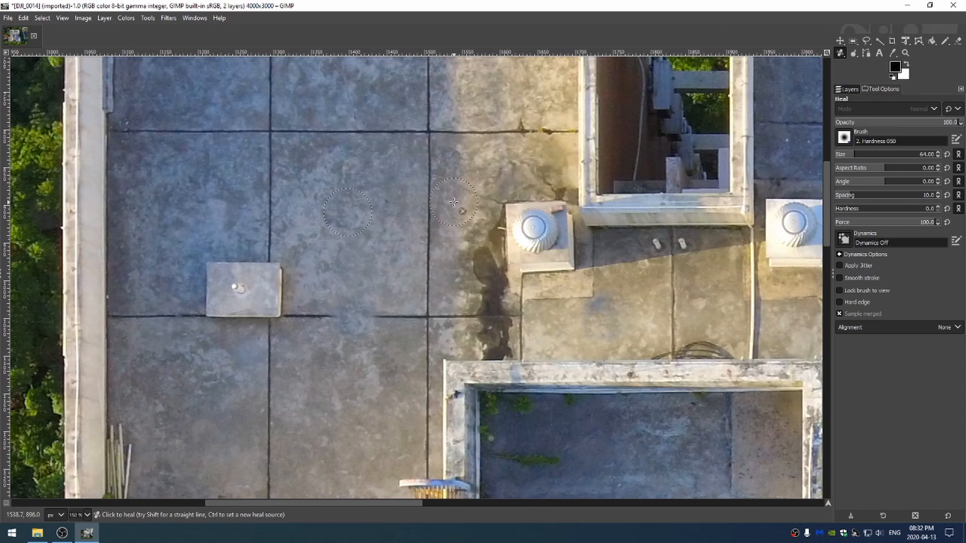
pyautogui.moveTo(409, 236)
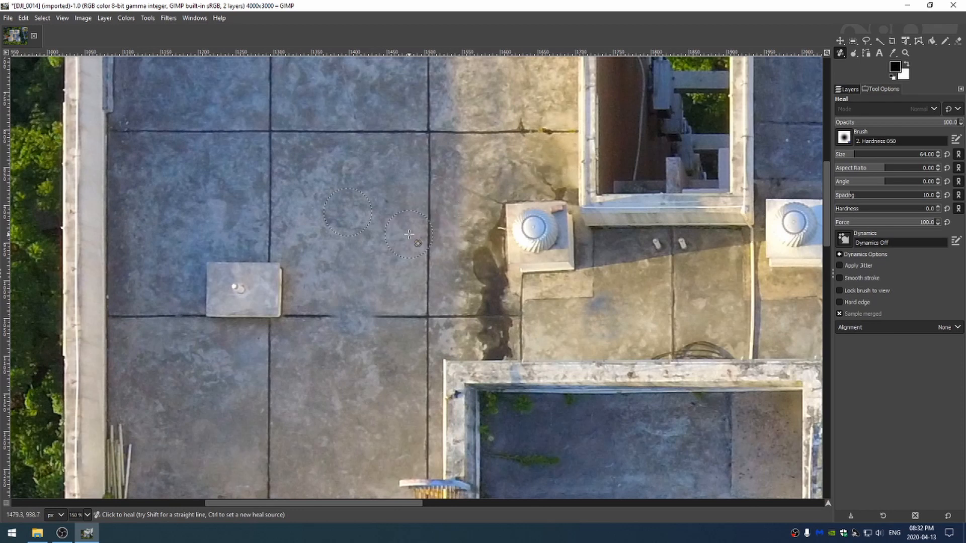
pyautogui.moveTo(284, 197)
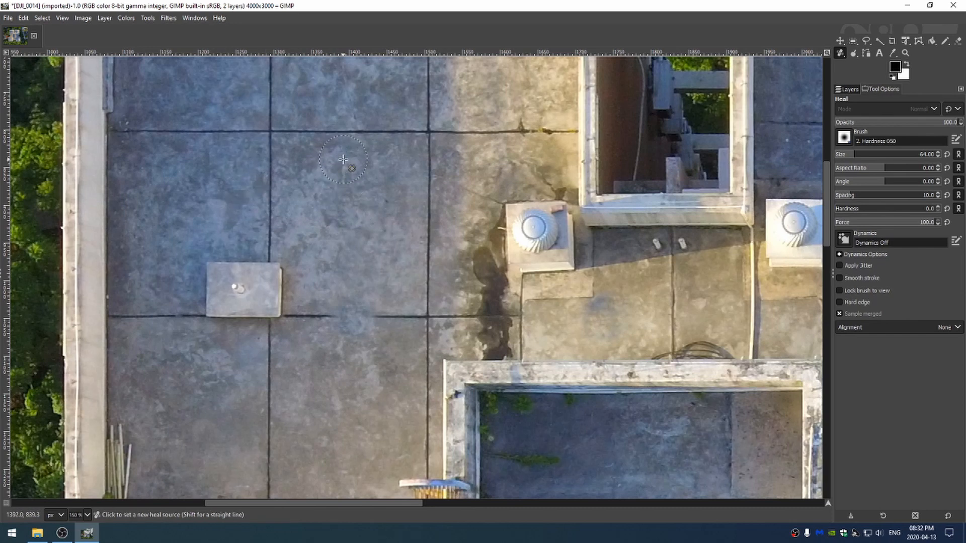
pyautogui.click(343, 160)
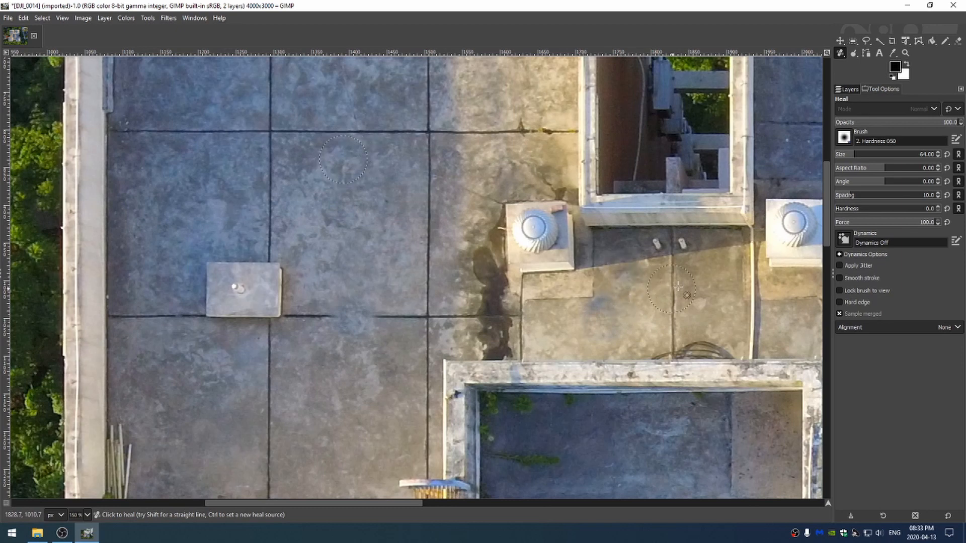
pyautogui.moveTo(545, 286)
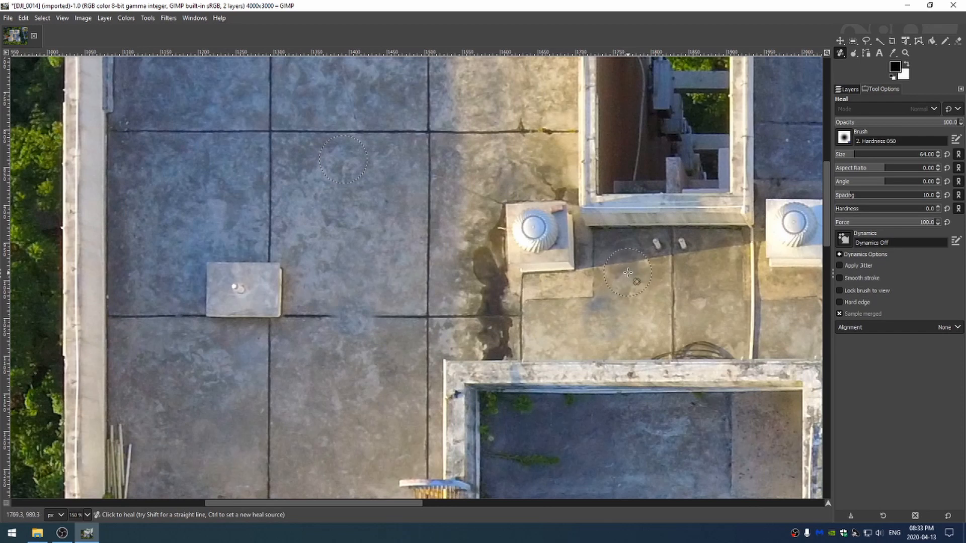
pyautogui.moveTo(630, 276)
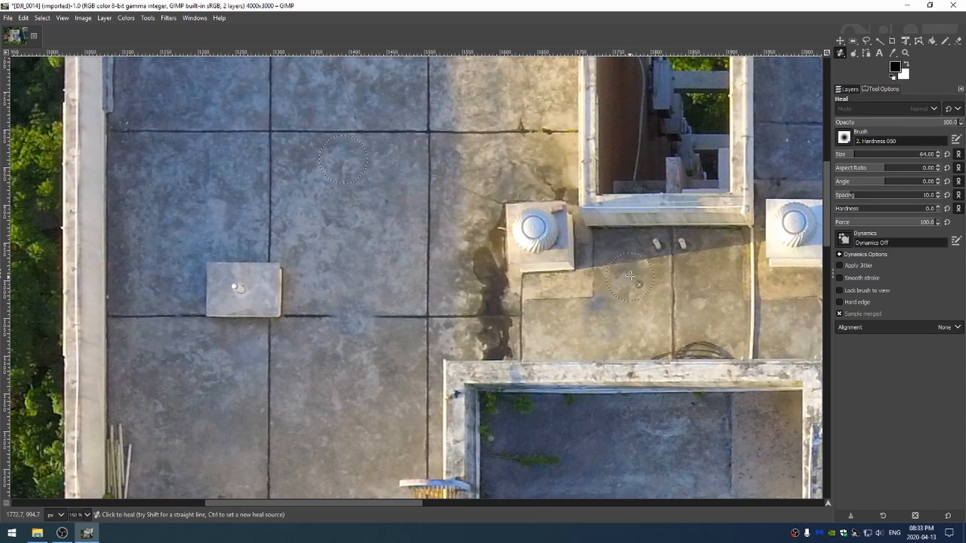
pyautogui.moveTo(489, 269)
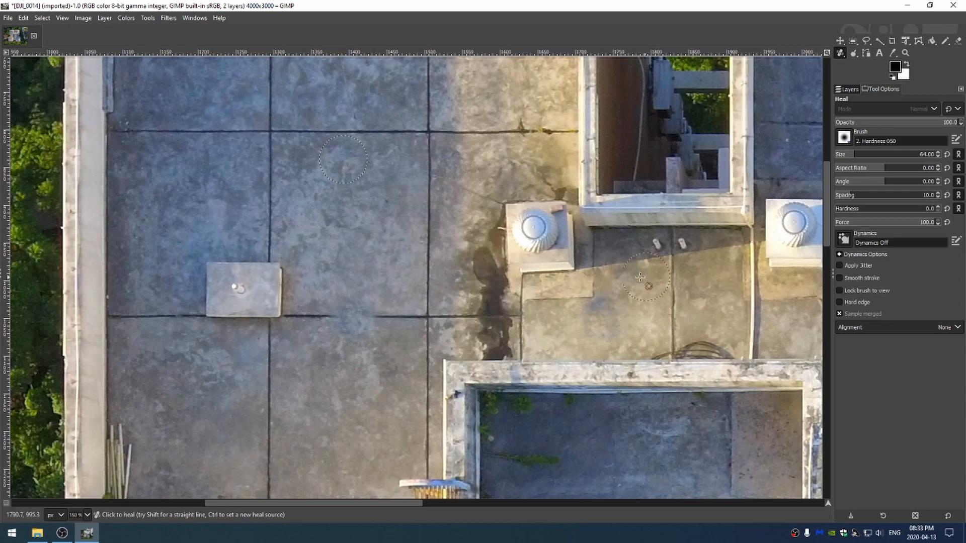
pyautogui.moveTo(699, 277)
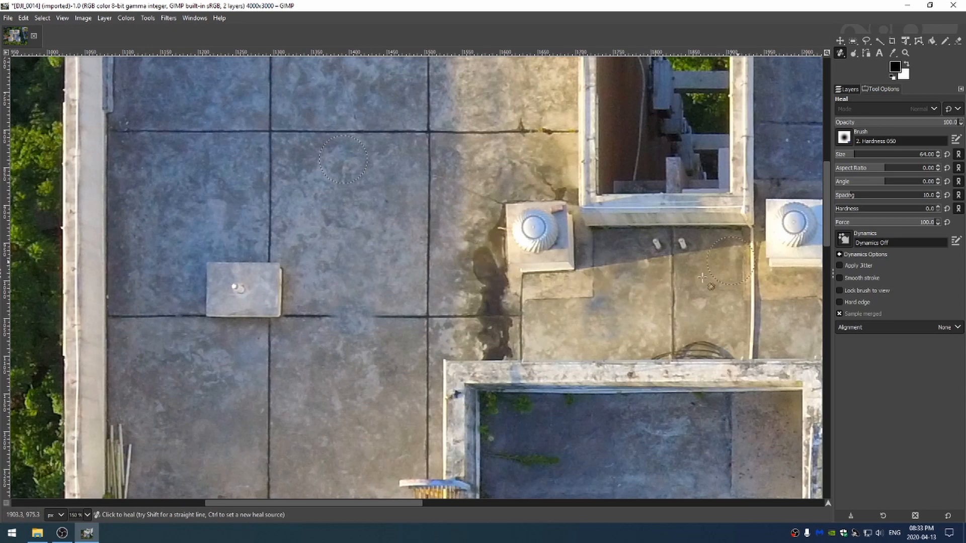
pyautogui.moveTo(424, 302)
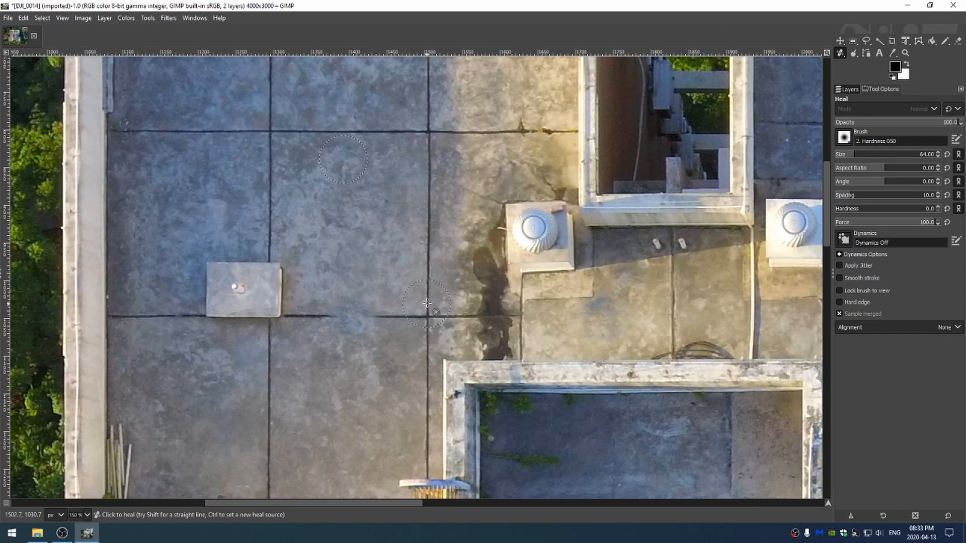
pyautogui.moveTo(351, 172)
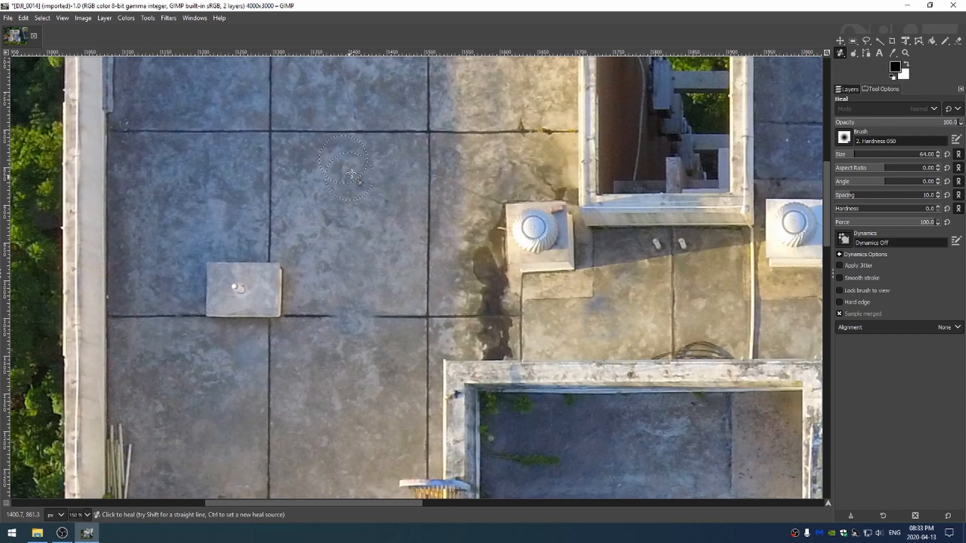
pyautogui.moveTo(402, 161)
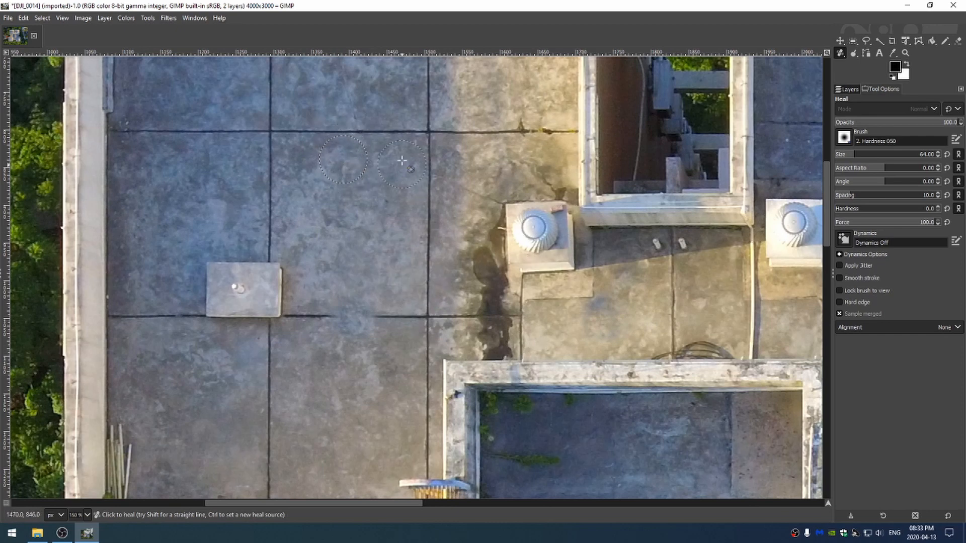
pyautogui.click(401, 160)
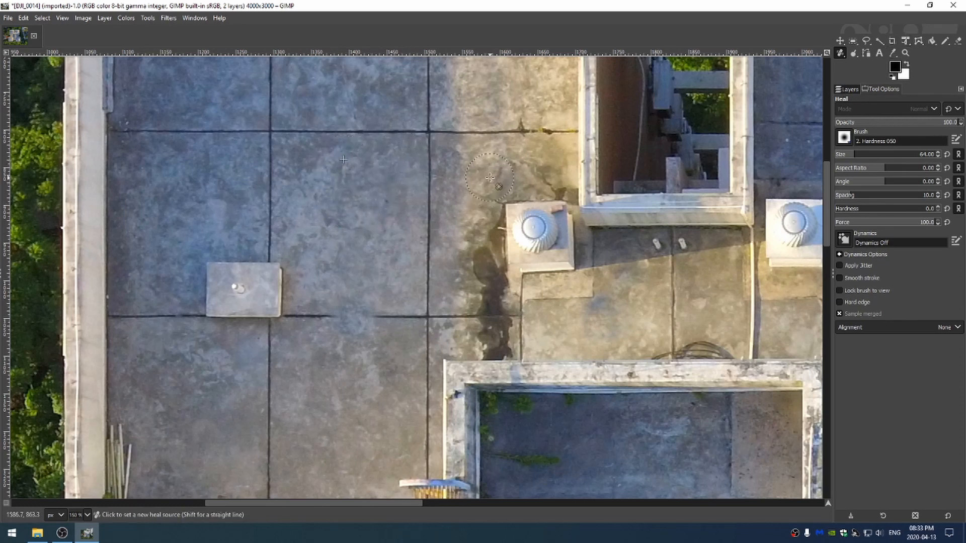
# Sample clean concrete on the upper tile as a fresh heal source near the vent.
pyautogui.click(343, 159)
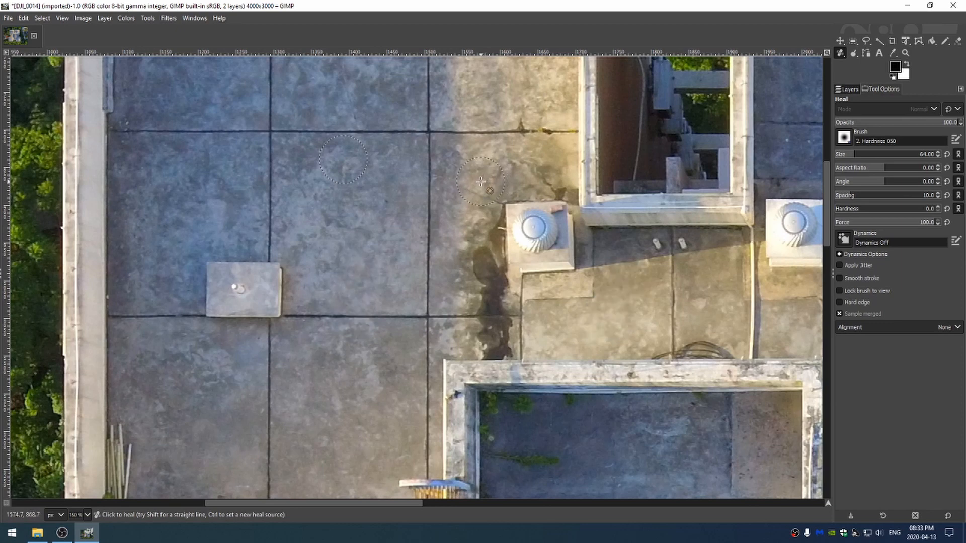
pyautogui.moveTo(423, 223)
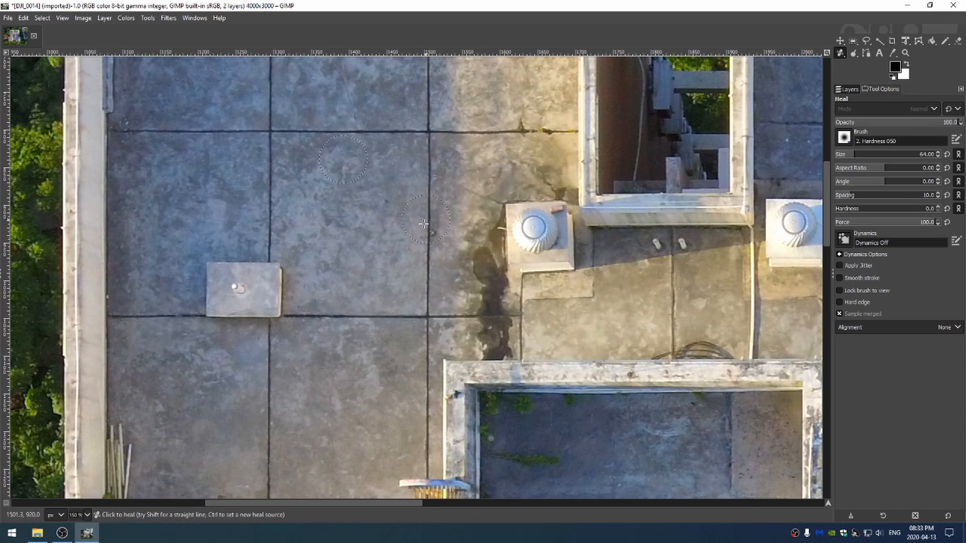
pyautogui.moveTo(363, 249)
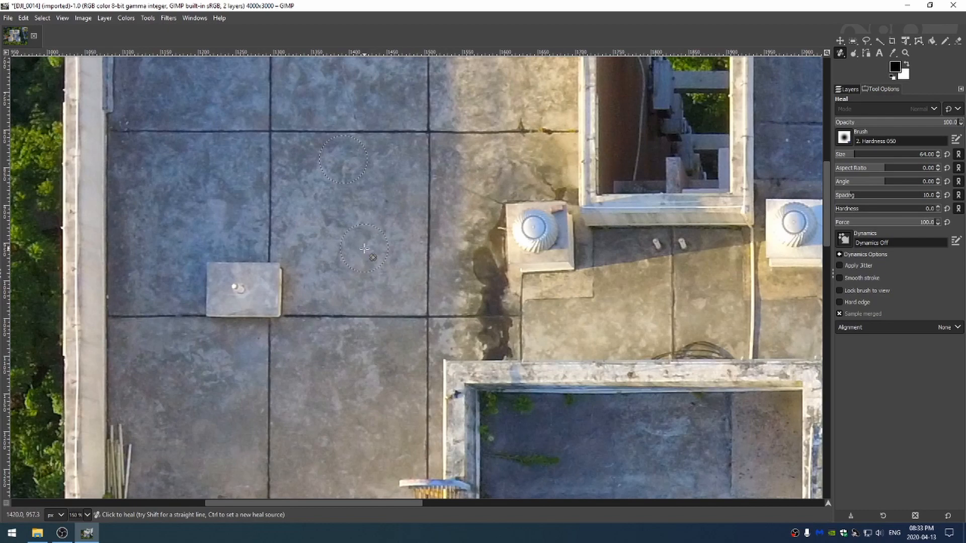
pyautogui.moveTo(406, 353)
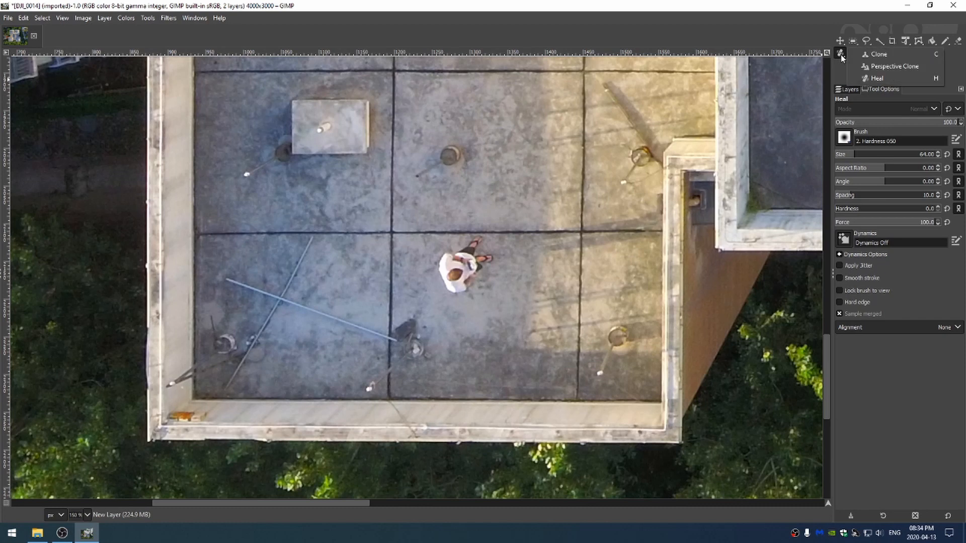
pyautogui.moveTo(843, 60)
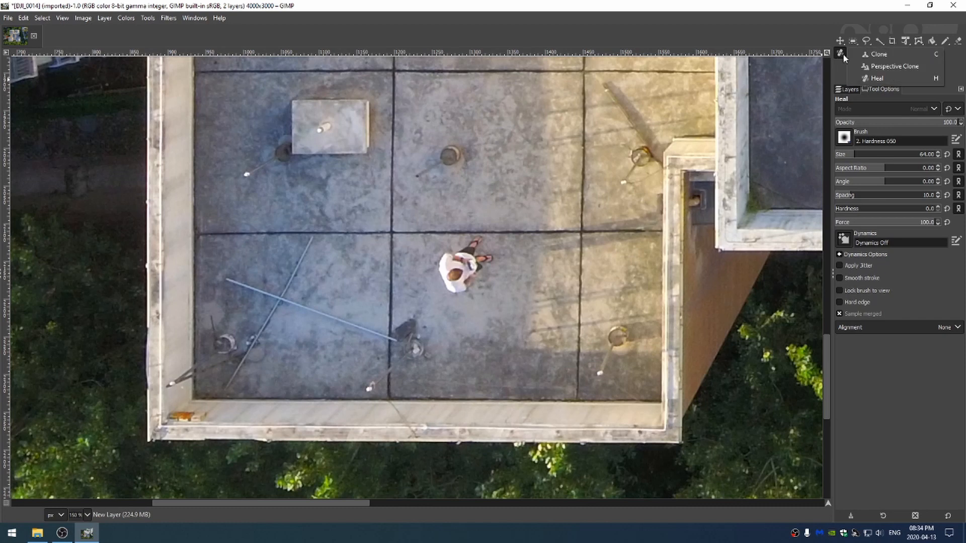
# Switch to cloning and re-arm the Clone tool for the outlined area around the person.
pyautogui.click(877, 54)
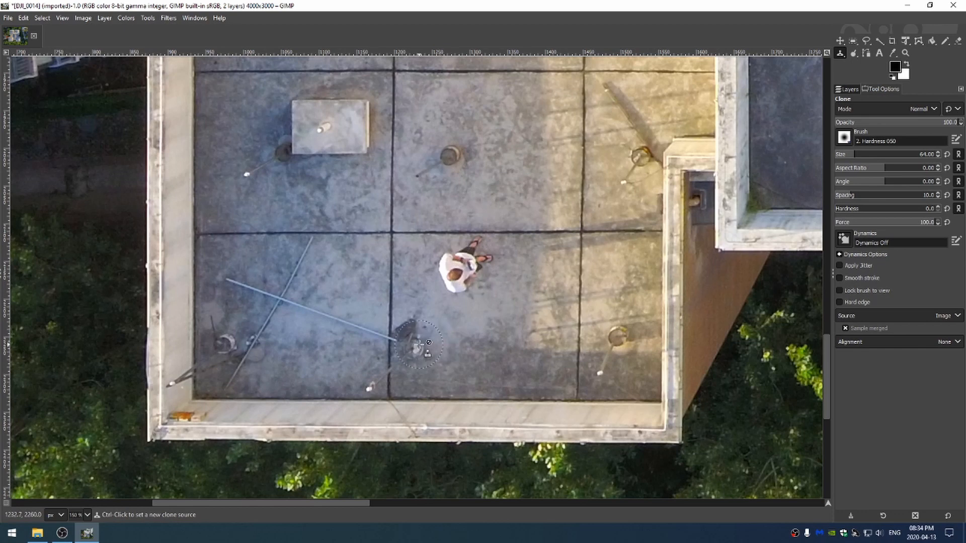
pyautogui.moveTo(462, 203)
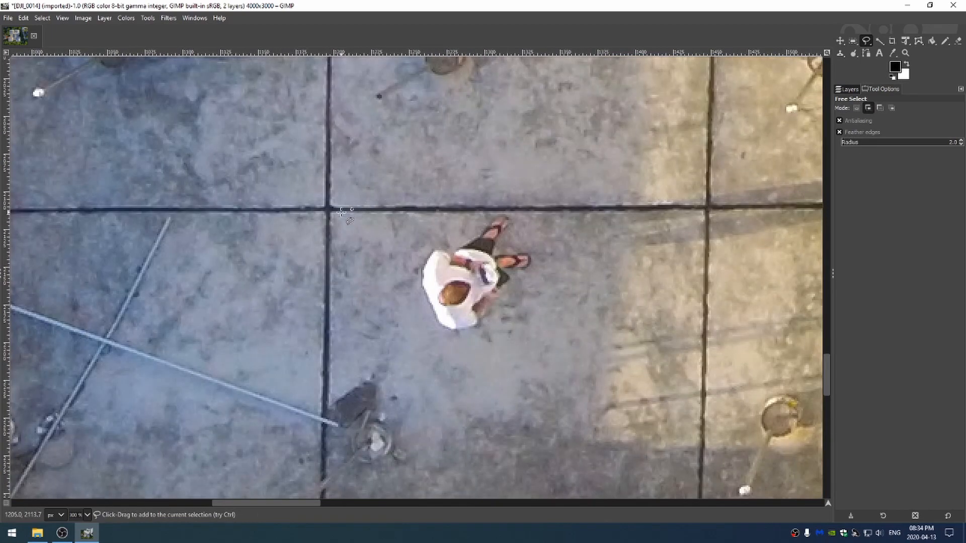
pyautogui.moveTo(397, 215)
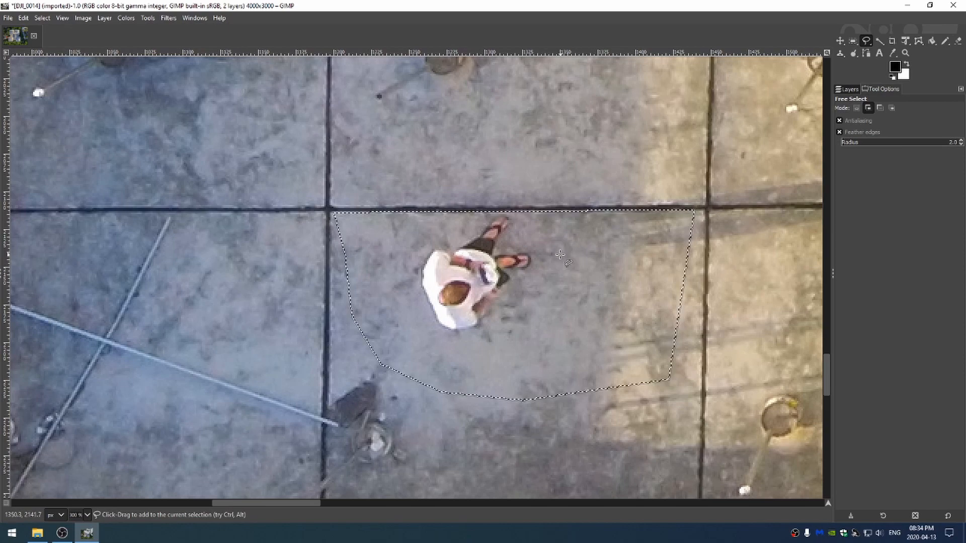
pyautogui.scroll(-3)
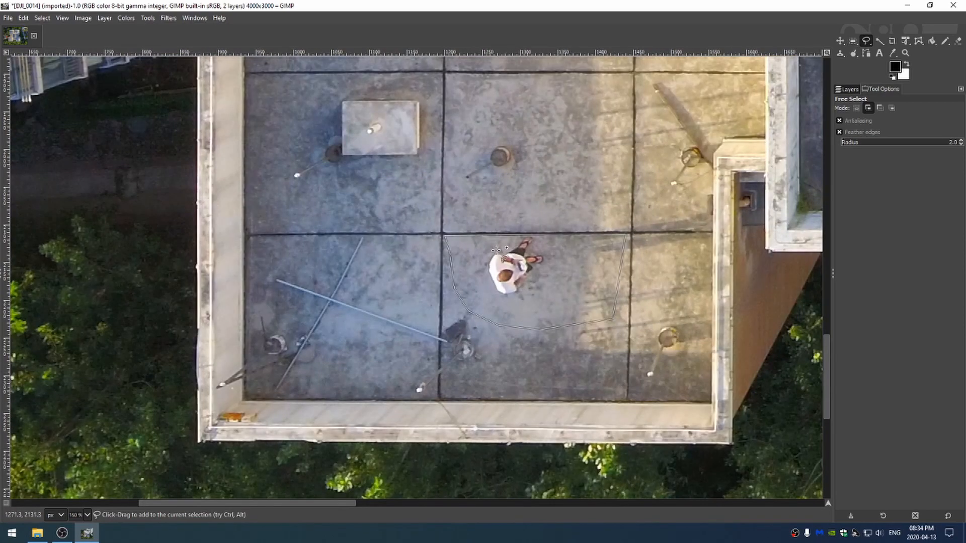
pyautogui.moveTo(530, 236)
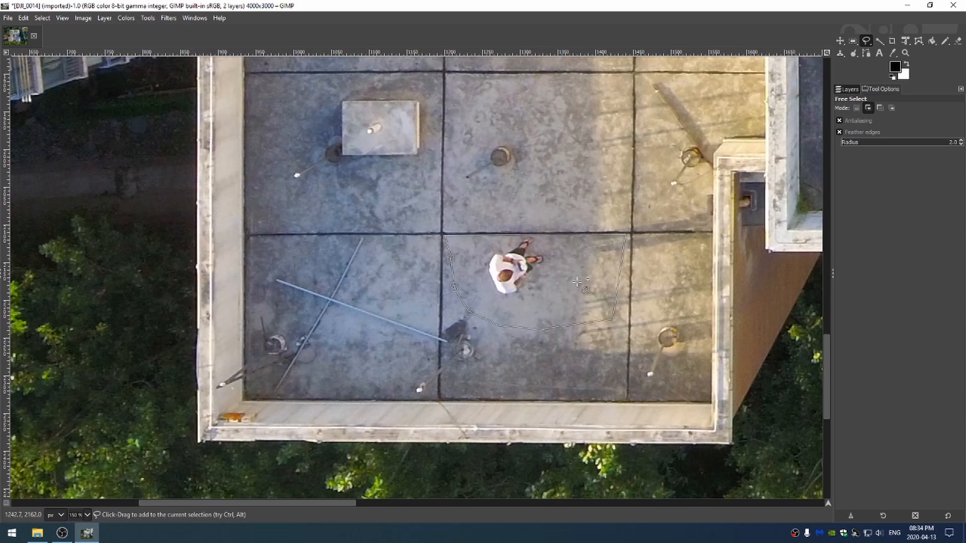
pyautogui.click(840, 53)
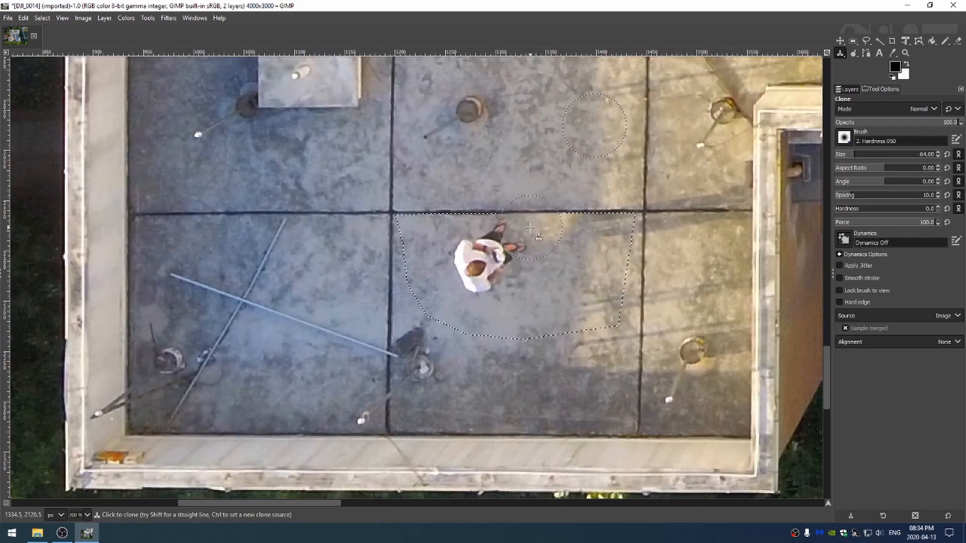
pyautogui.moveTo(653, 203)
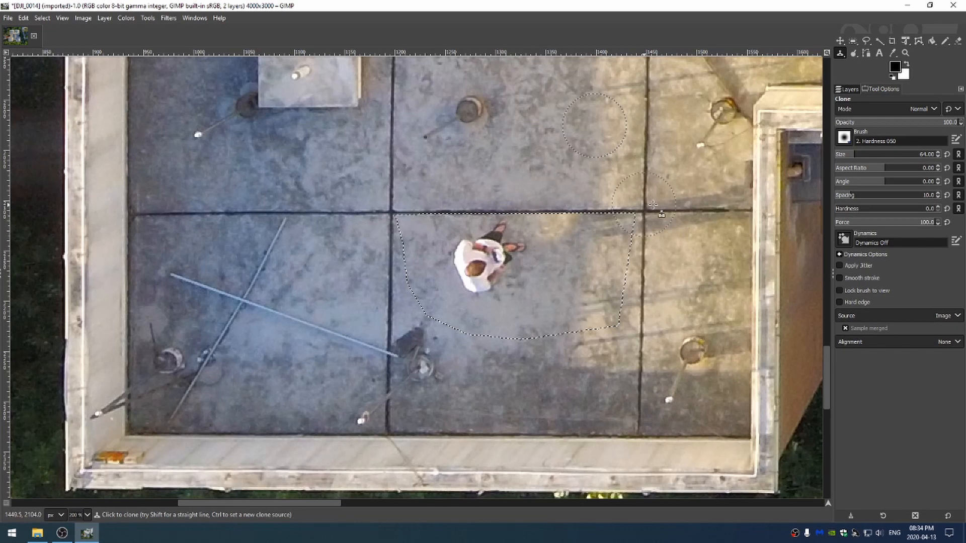
pyautogui.moveTo(594, 262)
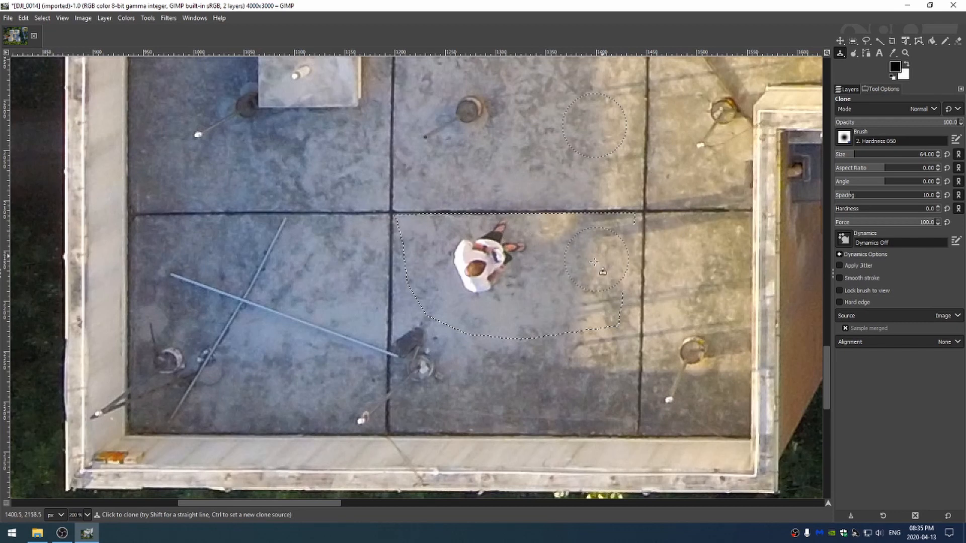
pyautogui.moveTo(579, 276)
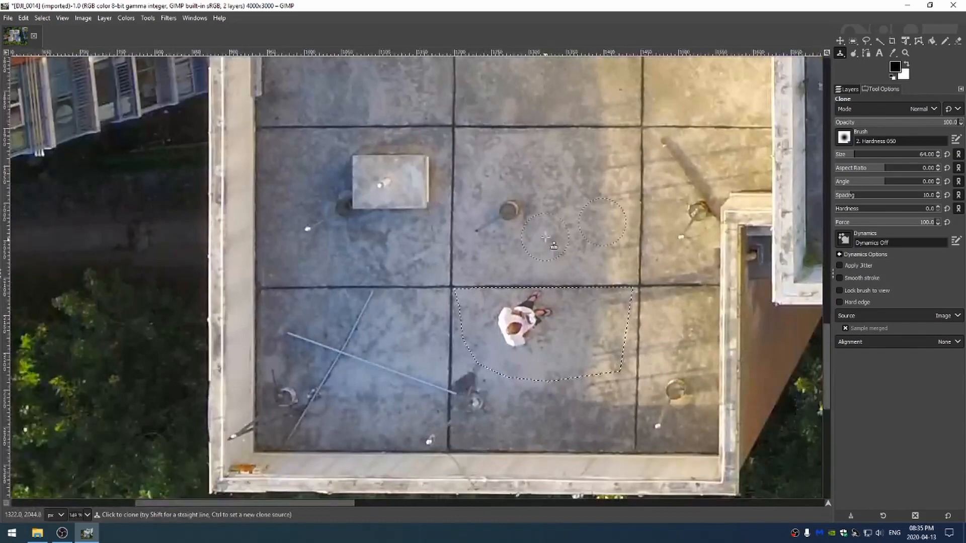
# Clone clean concrete over the person inside the selection, resampling a new source partway.
pyautogui.scroll(-3)
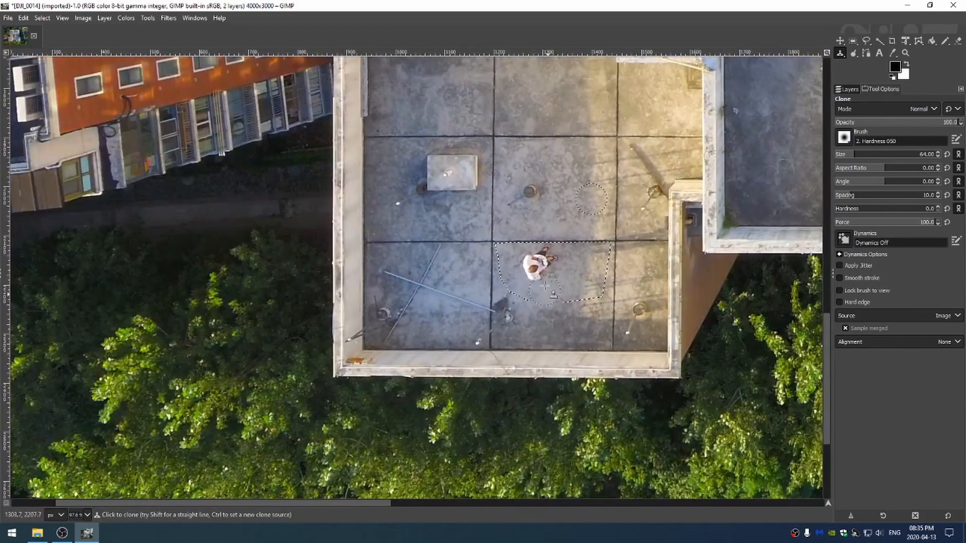
pyautogui.moveTo(536, 104)
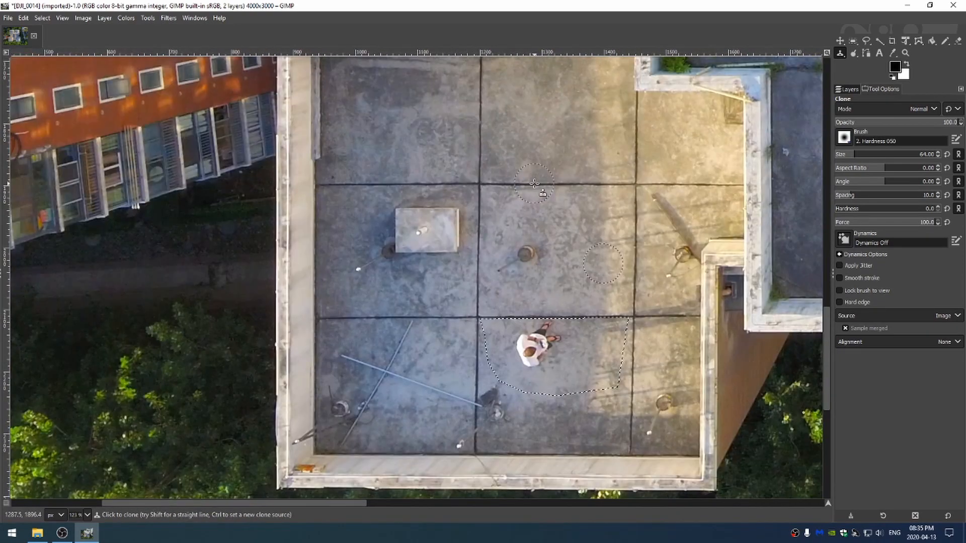
pyautogui.moveTo(540, 113)
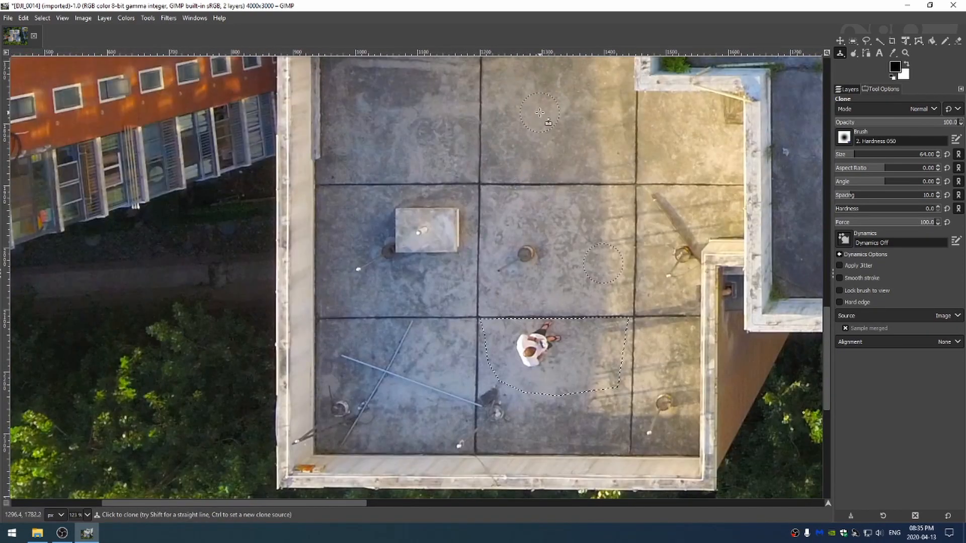
pyautogui.moveTo(548, 238)
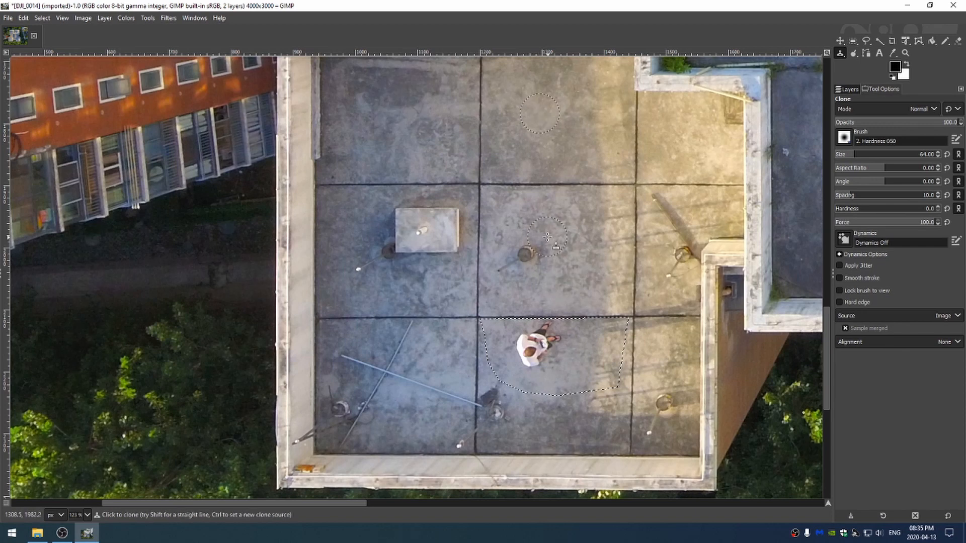
pyautogui.click(530, 364)
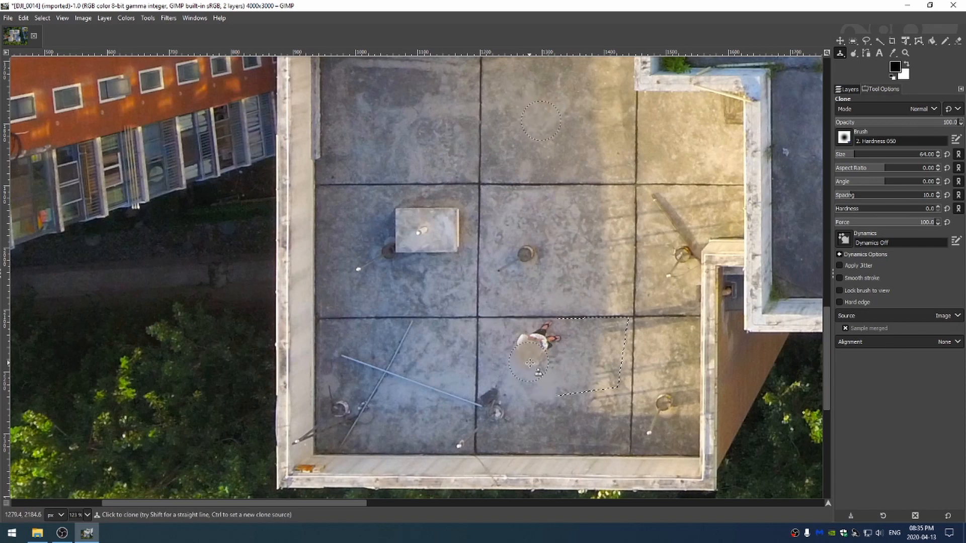
pyautogui.click(528, 333)
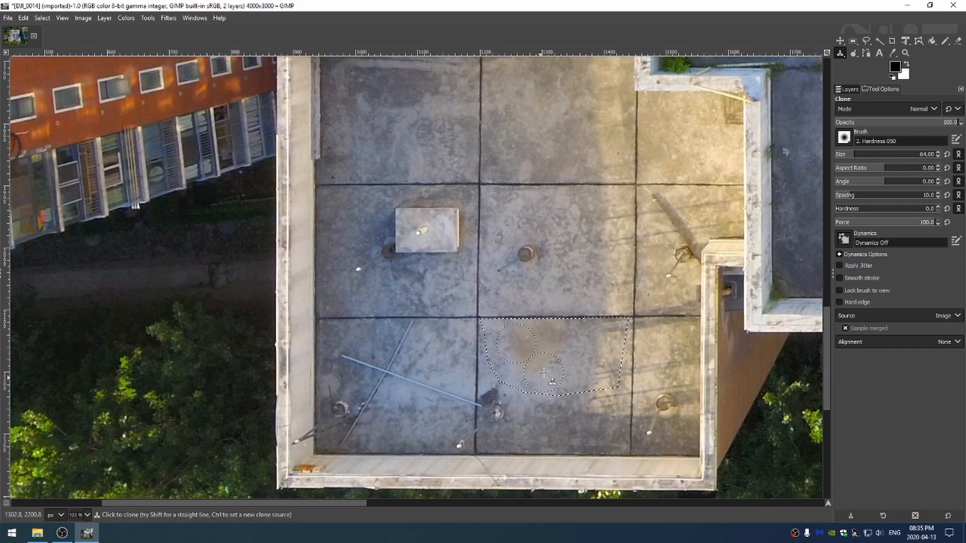
pyautogui.scroll(-3)
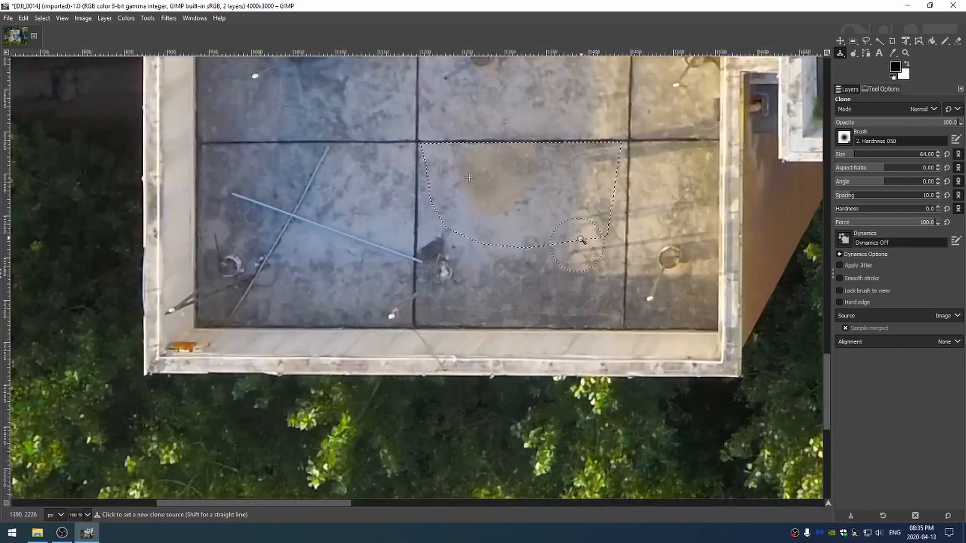
pyautogui.click(582, 240)
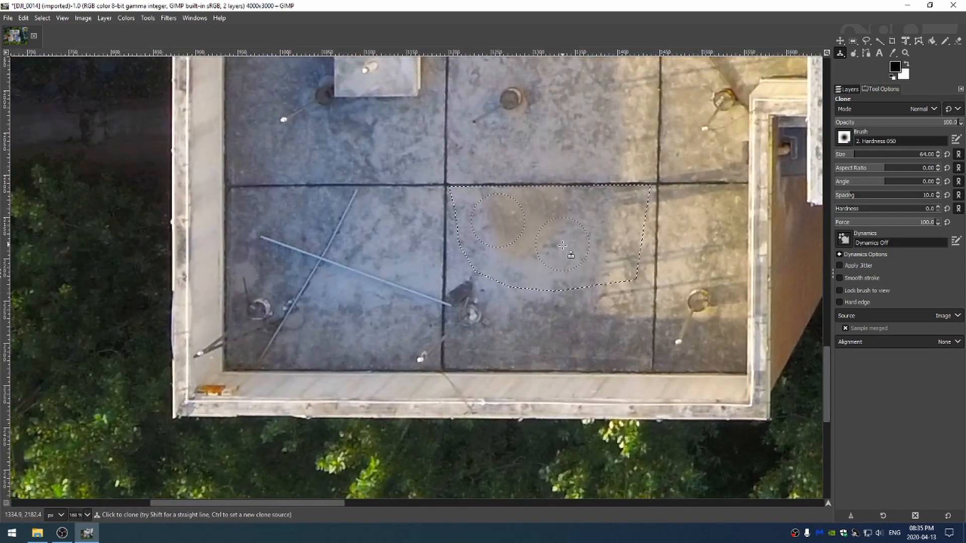
pyautogui.scroll(3)
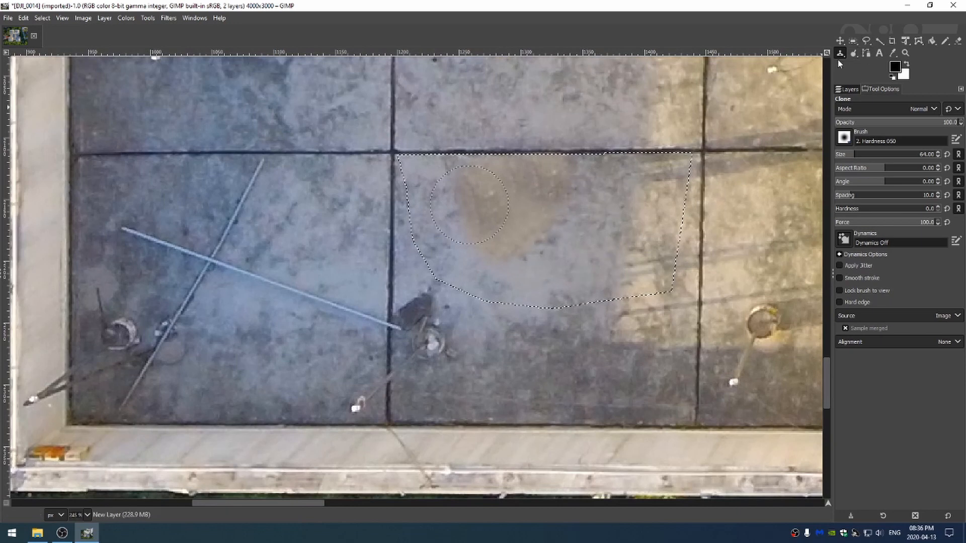
# Switch to the Heal tool with clean concrete as source to blend the cloned patch.
pyautogui.click(839, 53)
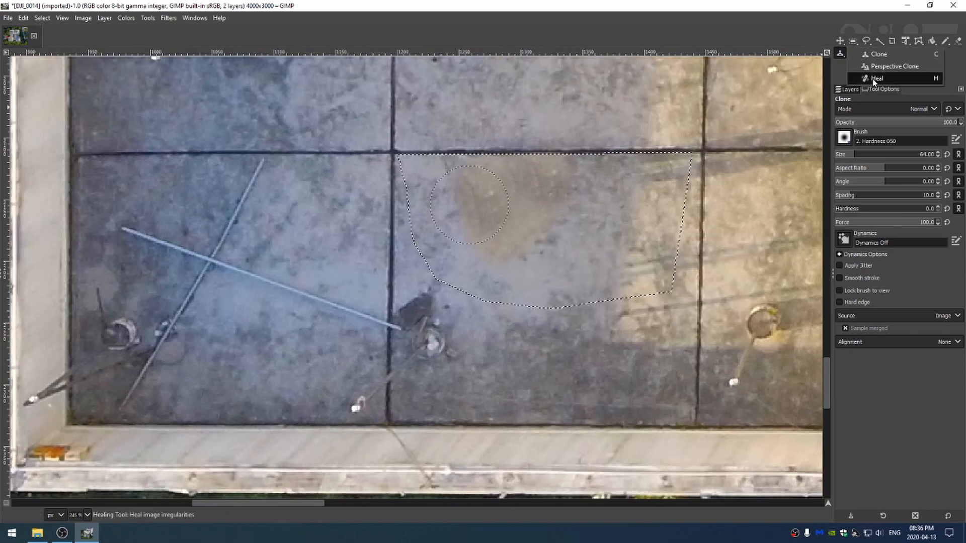
pyautogui.click(876, 79)
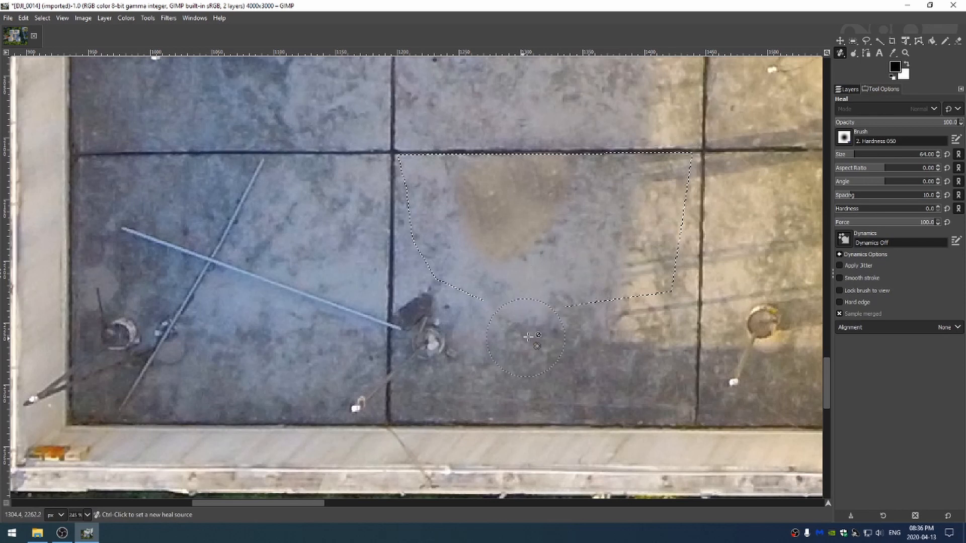
pyautogui.click(499, 229)
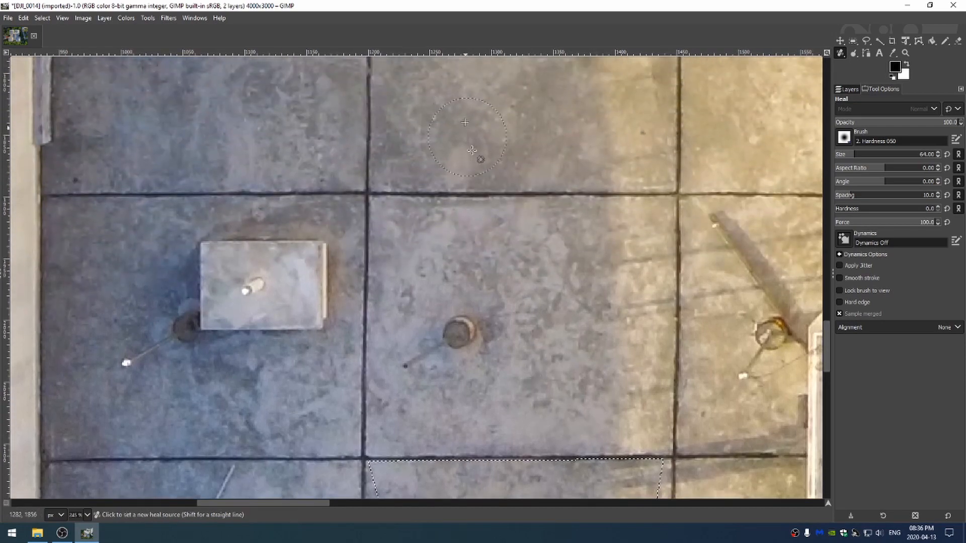
pyautogui.scroll(-3)
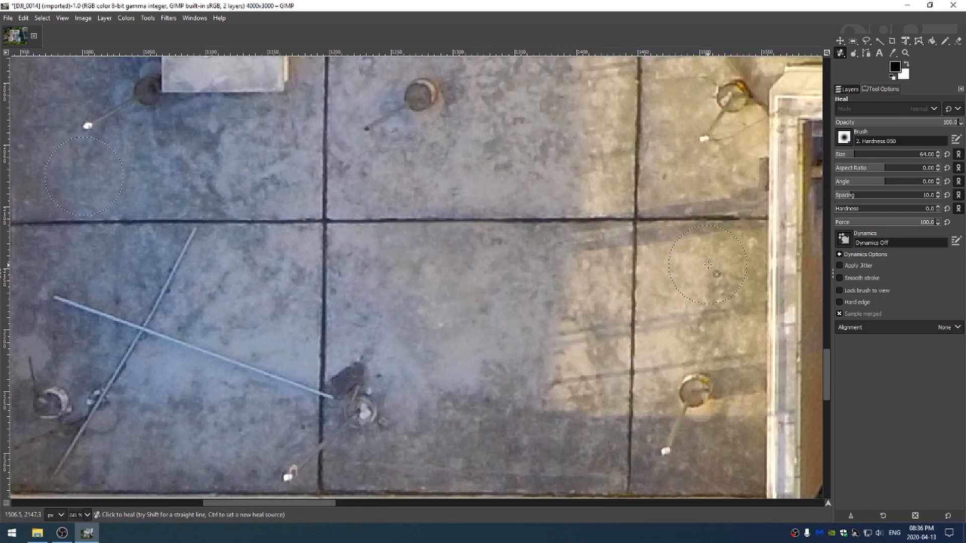
pyautogui.moveTo(707, 202)
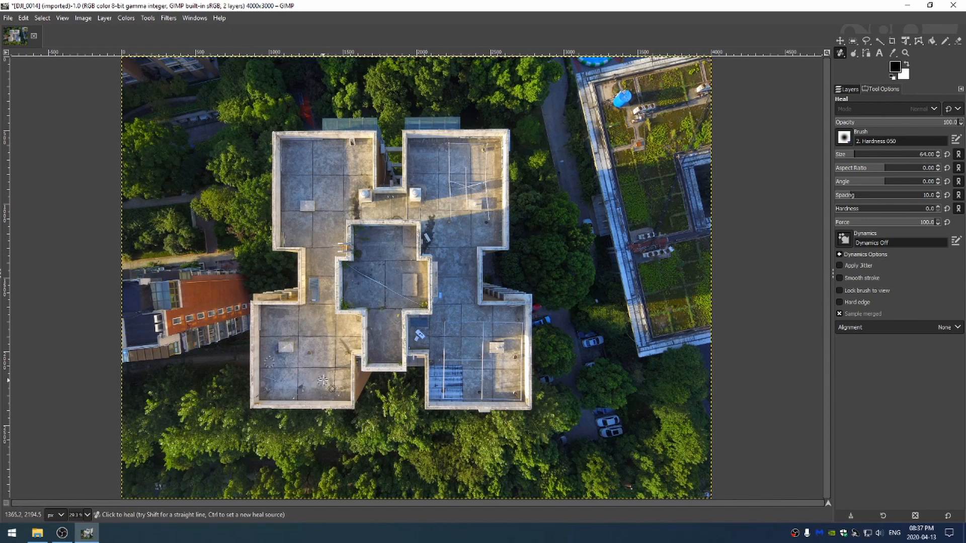
# Toggle the healing layer's visibility off and on in the Layers panel to compare with the original.
pyautogui.click(848, 90)
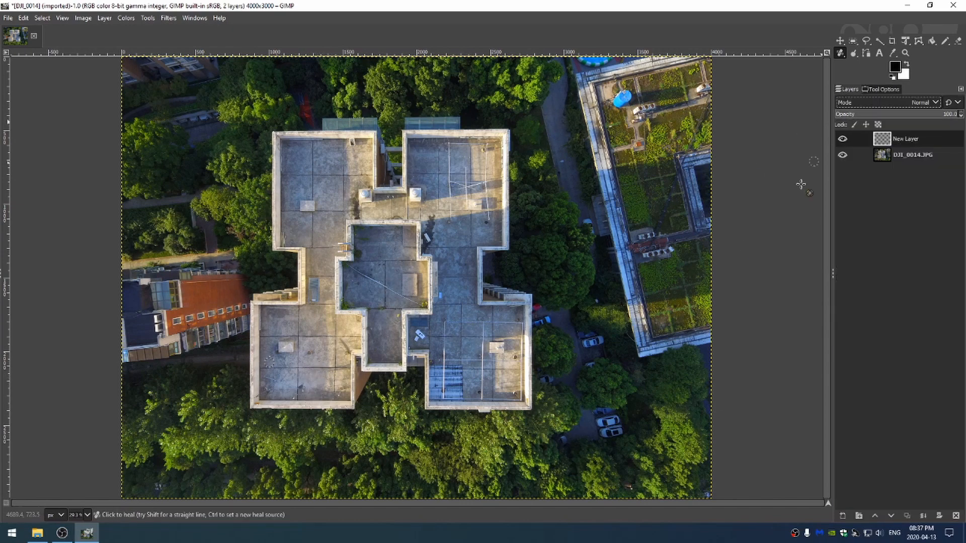
pyautogui.click(841, 139)
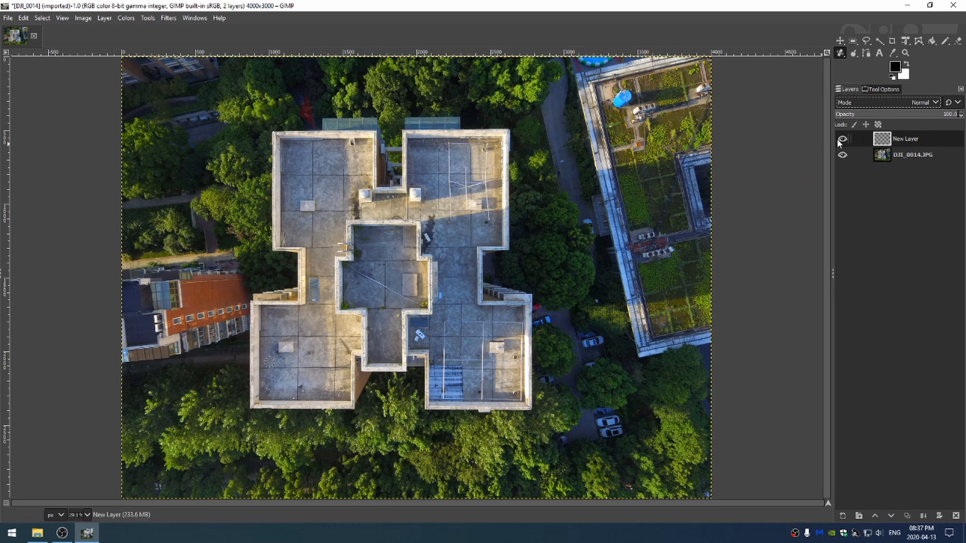
pyautogui.click(842, 138)
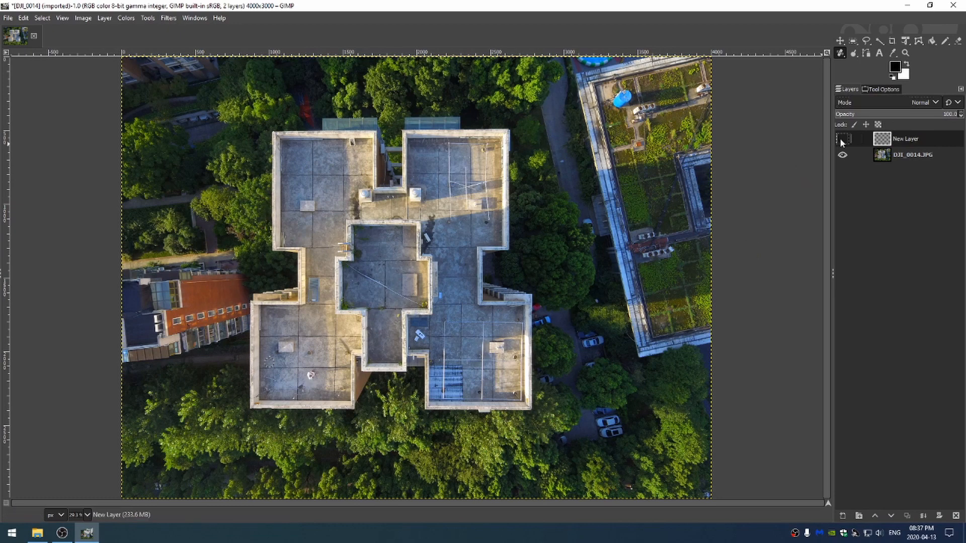
pyautogui.click(842, 138)
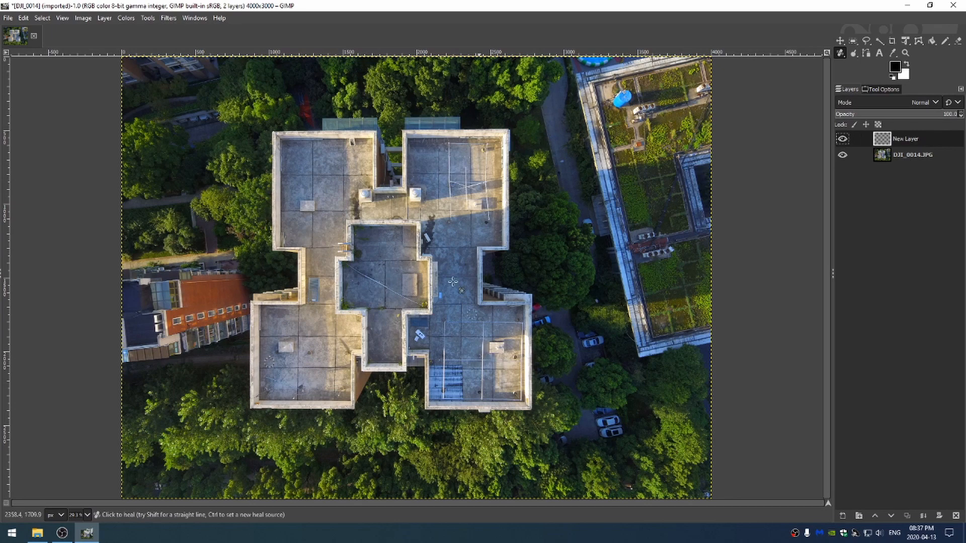
pyautogui.moveTo(306, 276)
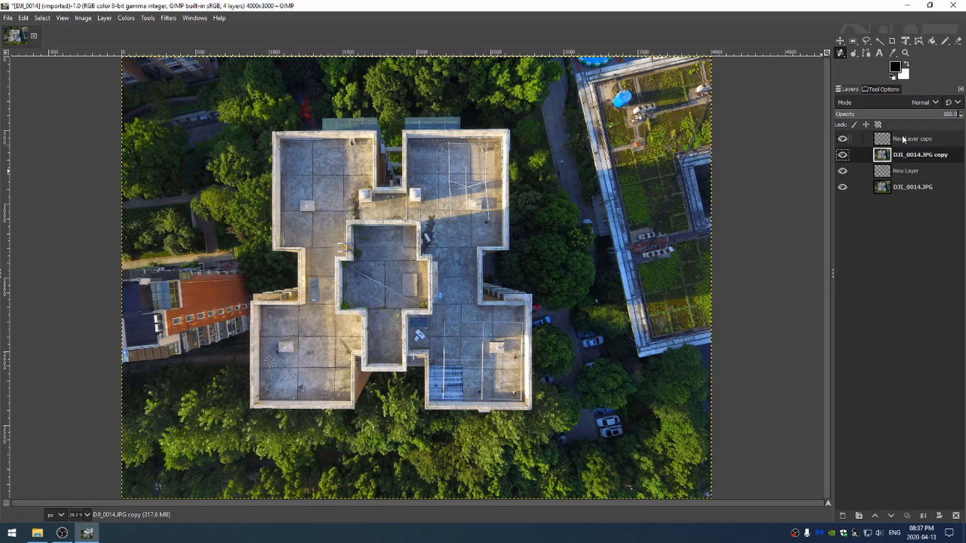
# Merge 'New Layer copy' down into the photo copy beneath it.
pyautogui.click(913, 138)
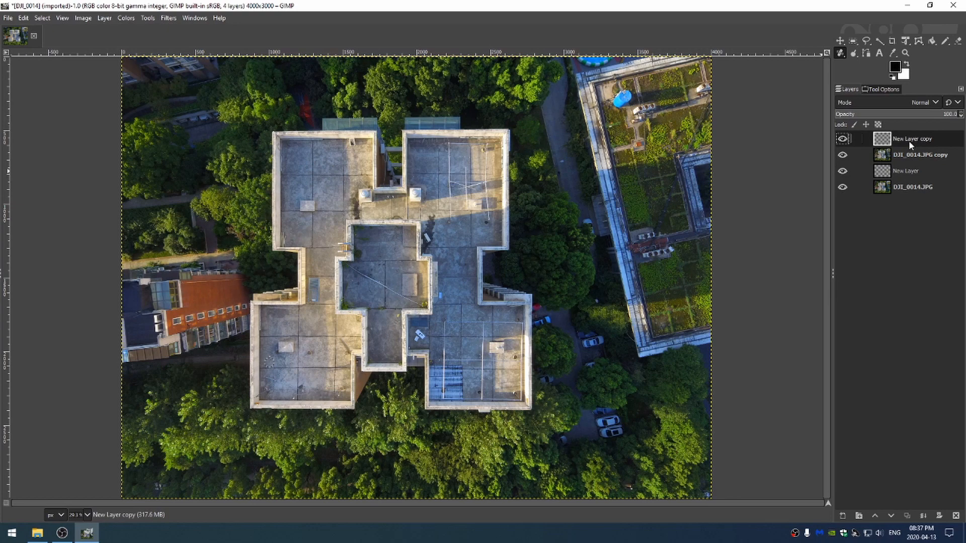
pyautogui.rightClick(911, 139)
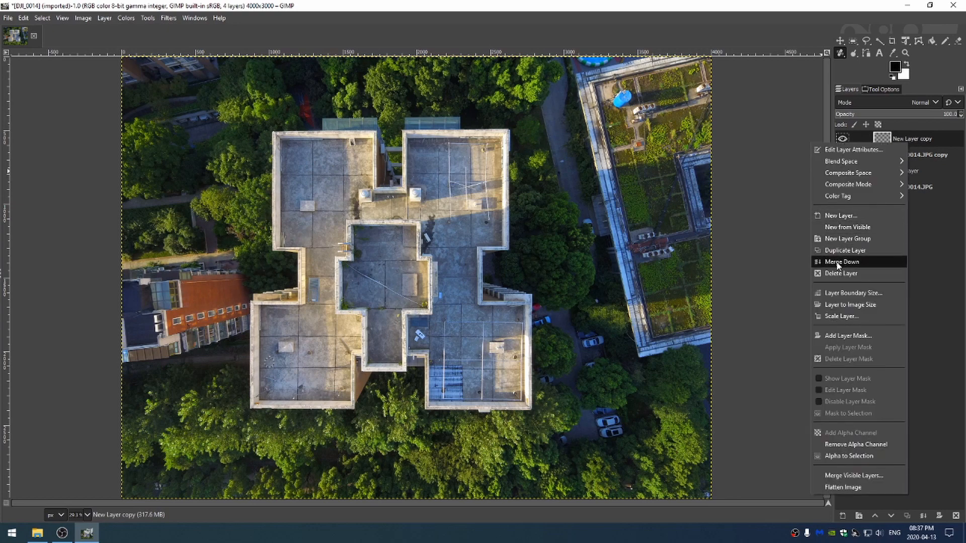
pyautogui.click(841, 262)
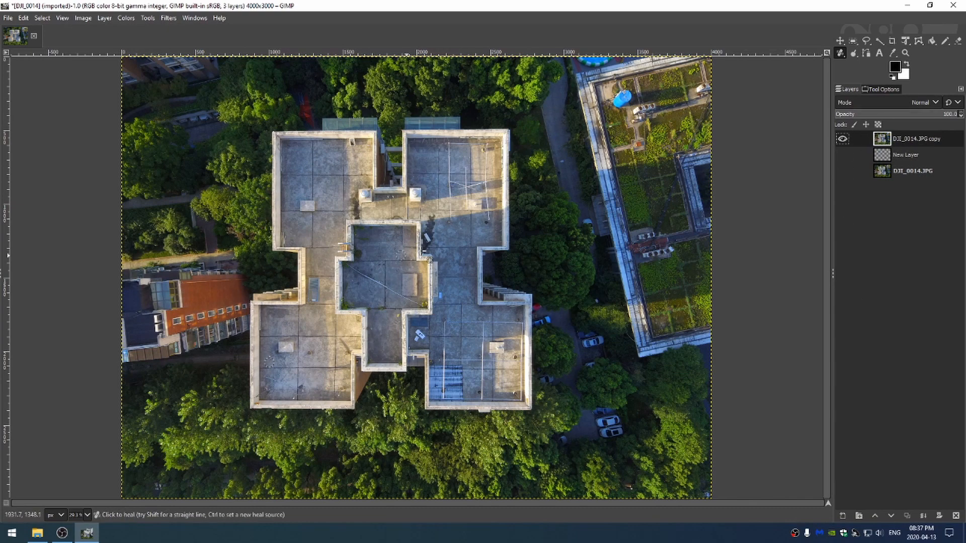
pyautogui.moveTo(531, 156)
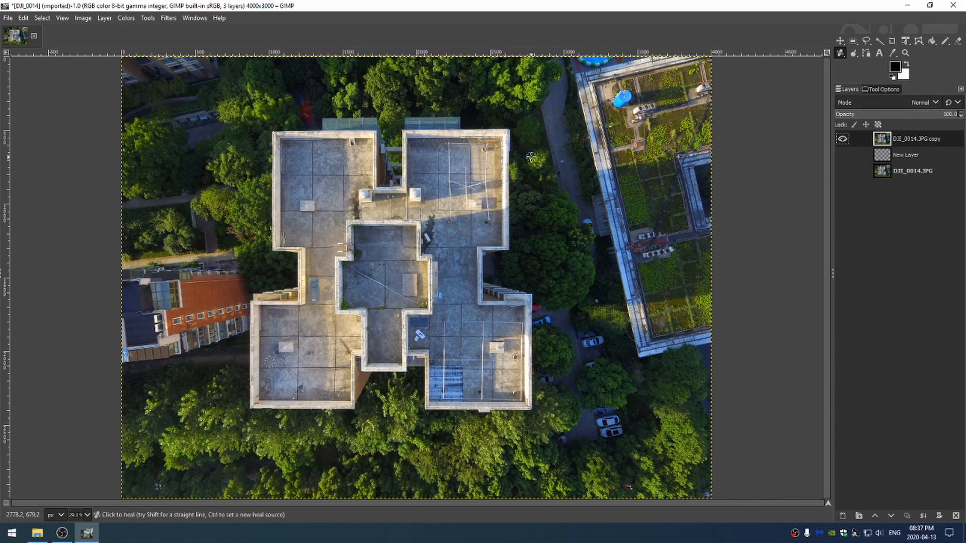
pyautogui.moveTo(458, 129)
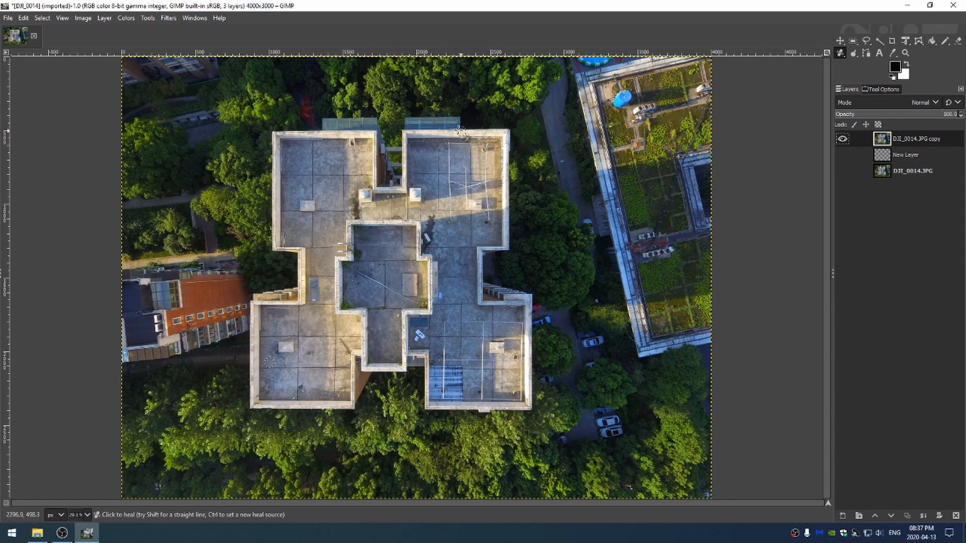
pyautogui.moveTo(366, 270)
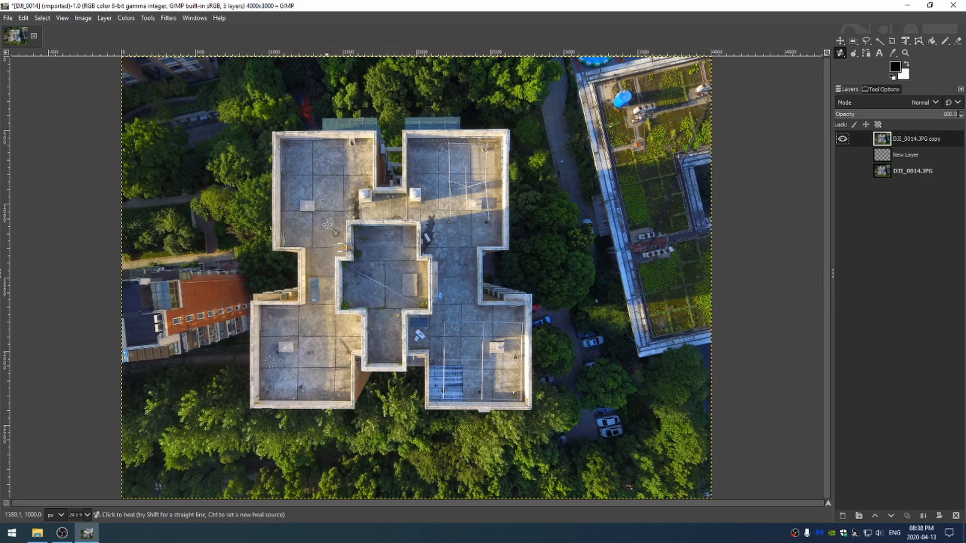
pyautogui.moveTo(229, 111)
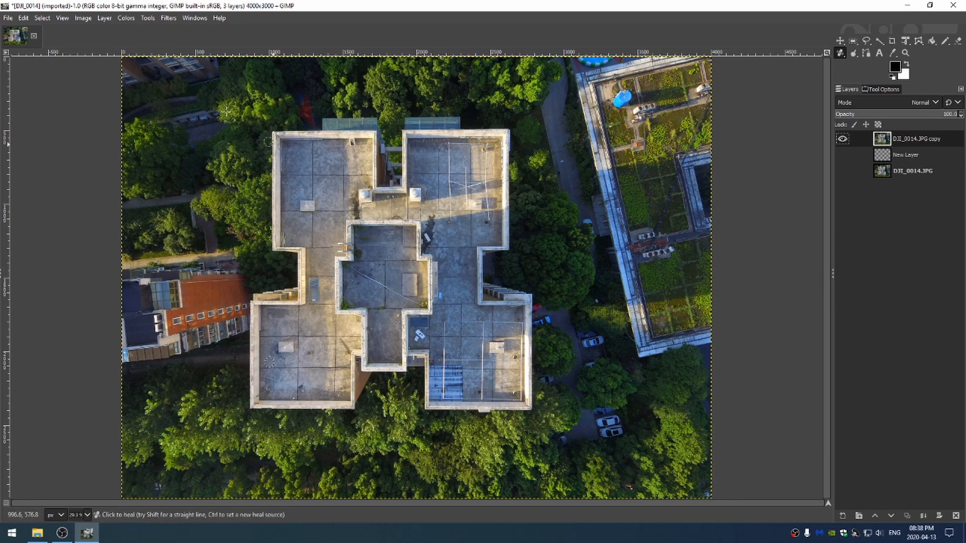
# Apply Lens Distortion with Main about -5.23 to the photo copy.
pyautogui.click(168, 17)
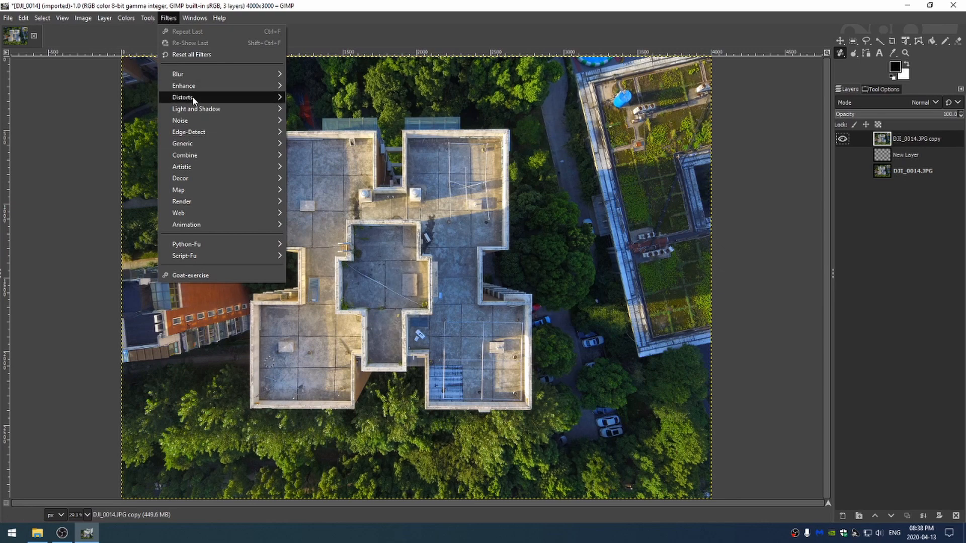
pyautogui.click(209, 97)
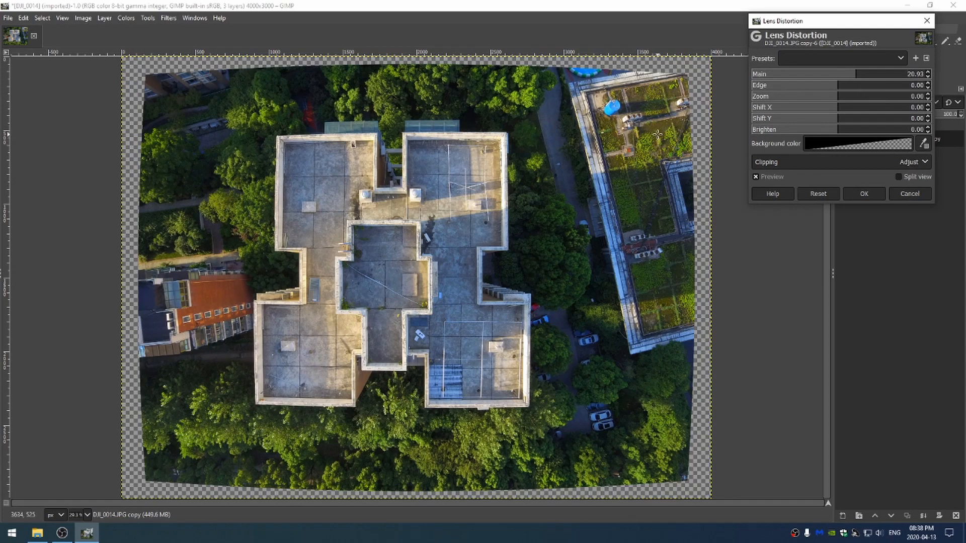
pyautogui.moveTo(807, 95)
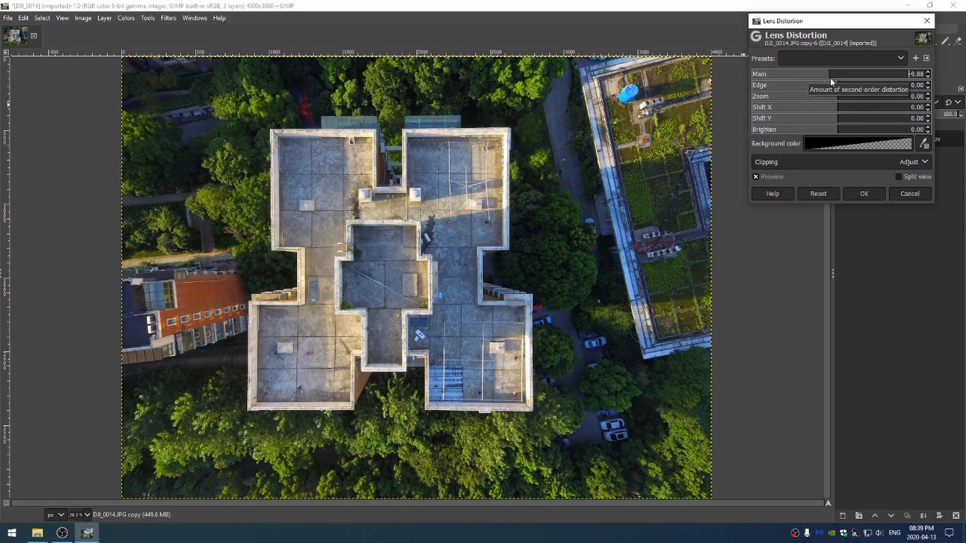
pyautogui.click(926, 71)
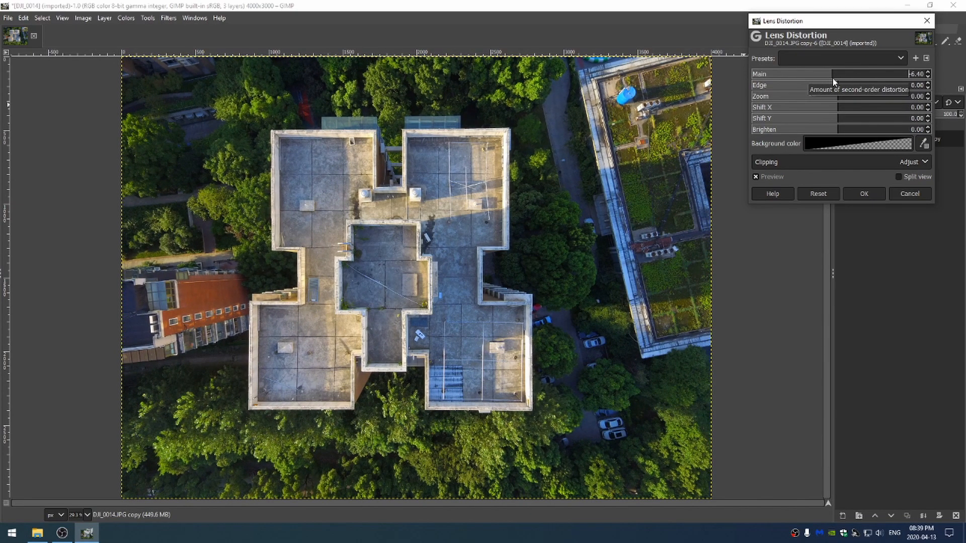
pyautogui.moveTo(909, 84)
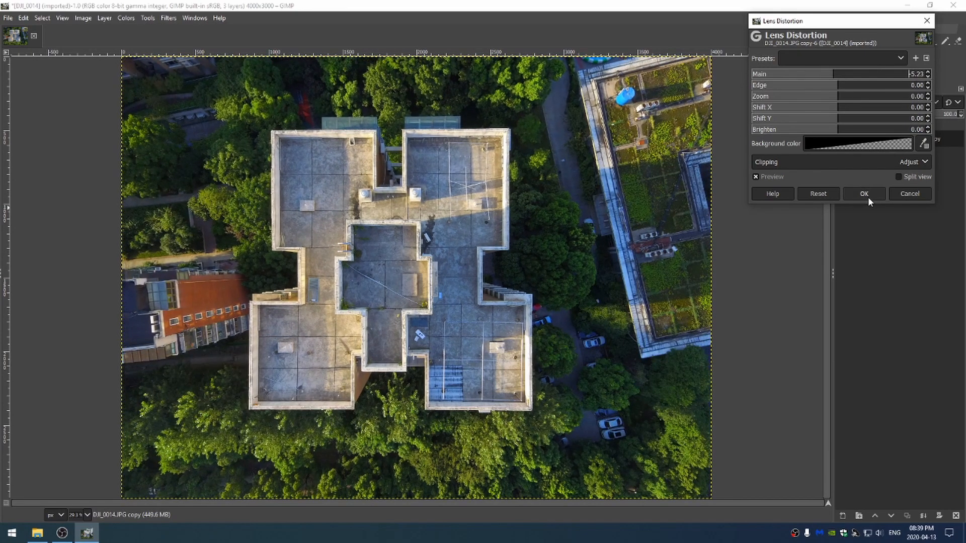
pyautogui.click(862, 193)
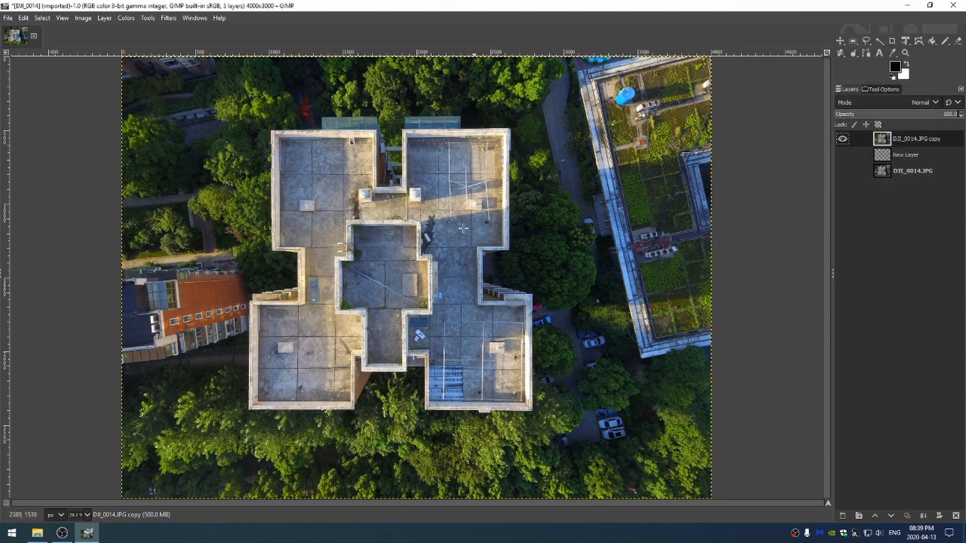
pyautogui.moveTo(892, 40)
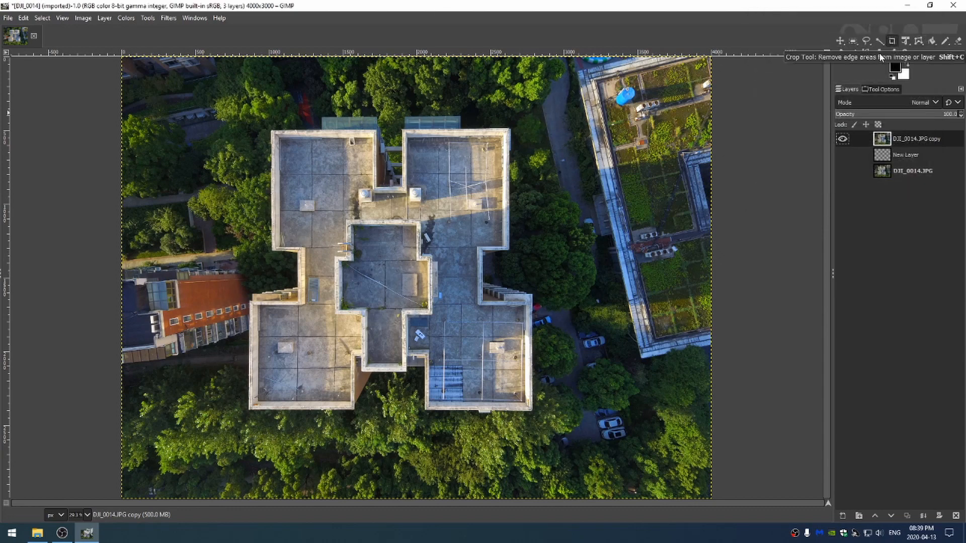
pyautogui.moveTo(890, 88)
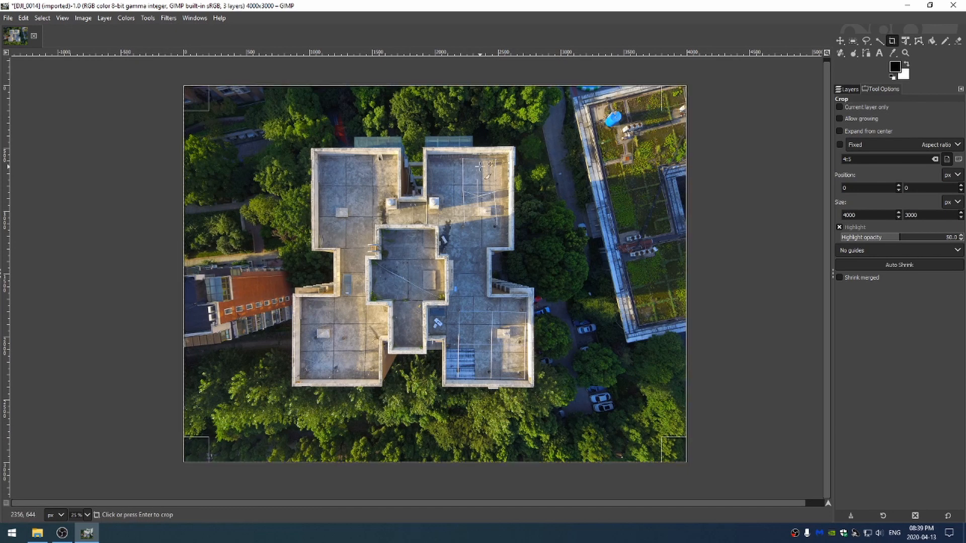
pyautogui.moveTo(204, 93)
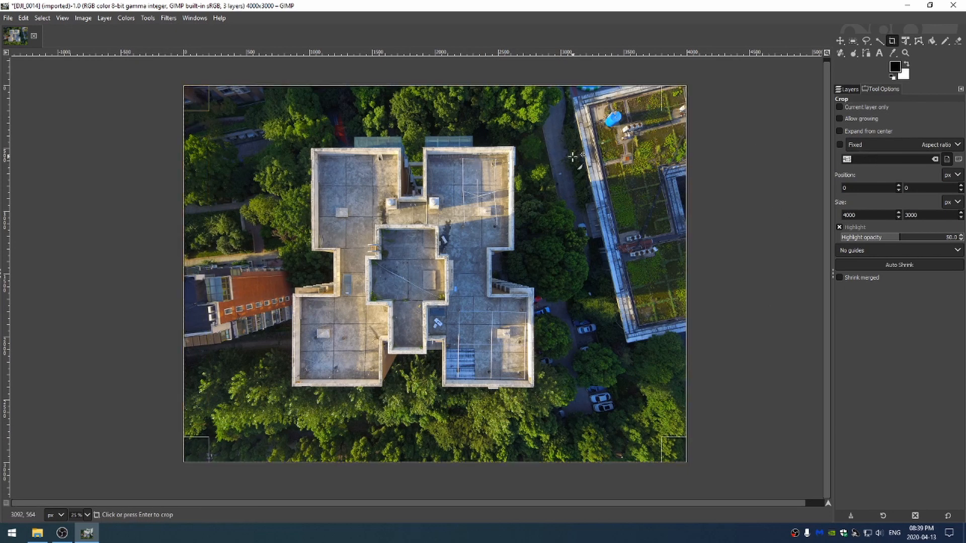
pyautogui.moveTo(572, 161)
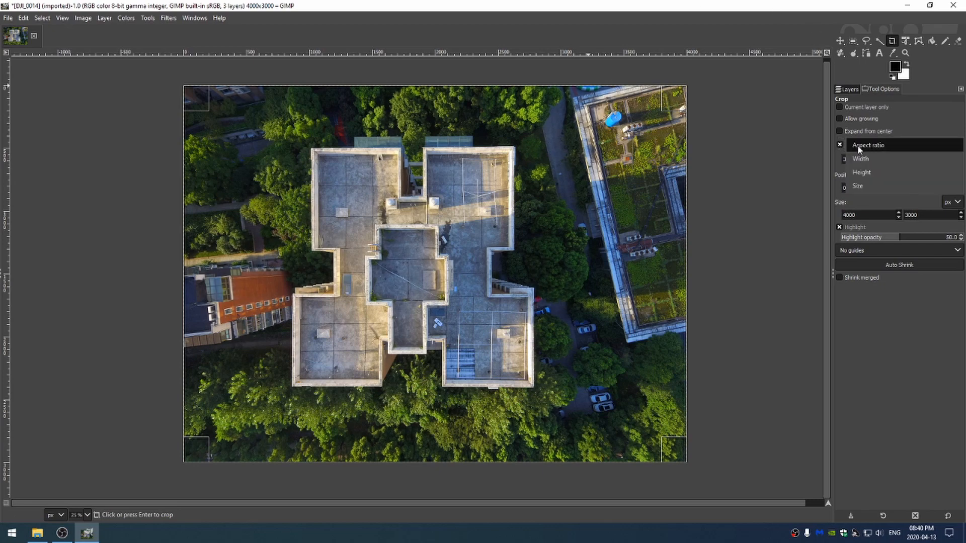
# Crop the photo to a fixed 4:3 frame of 3676×2757, trimming the right-hand edge.
pyautogui.click(867, 144)
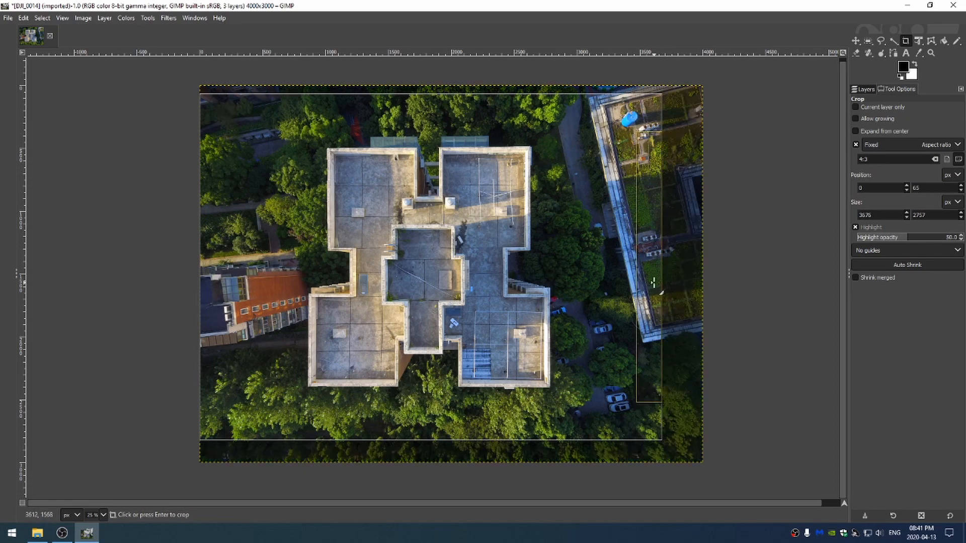
pyautogui.press('Return')
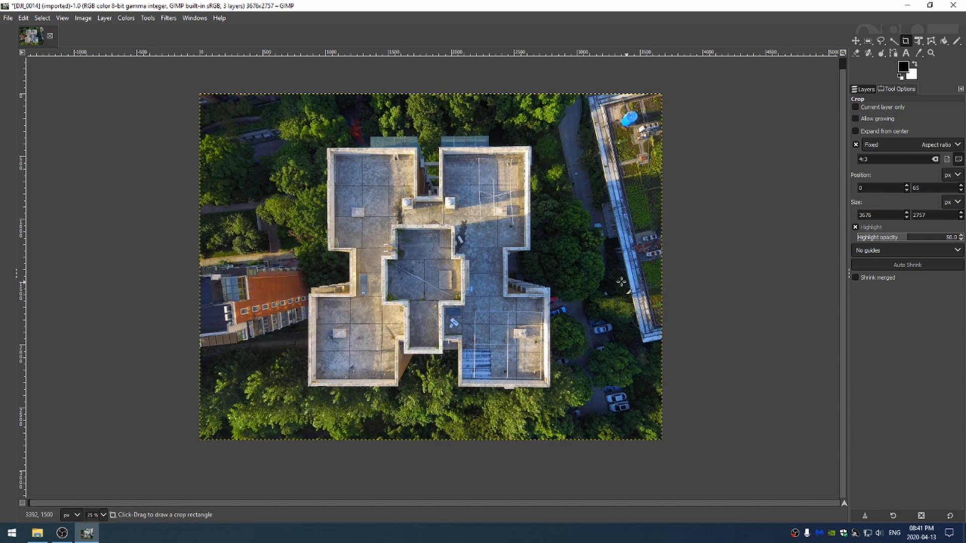
pyautogui.moveTo(702, 291)
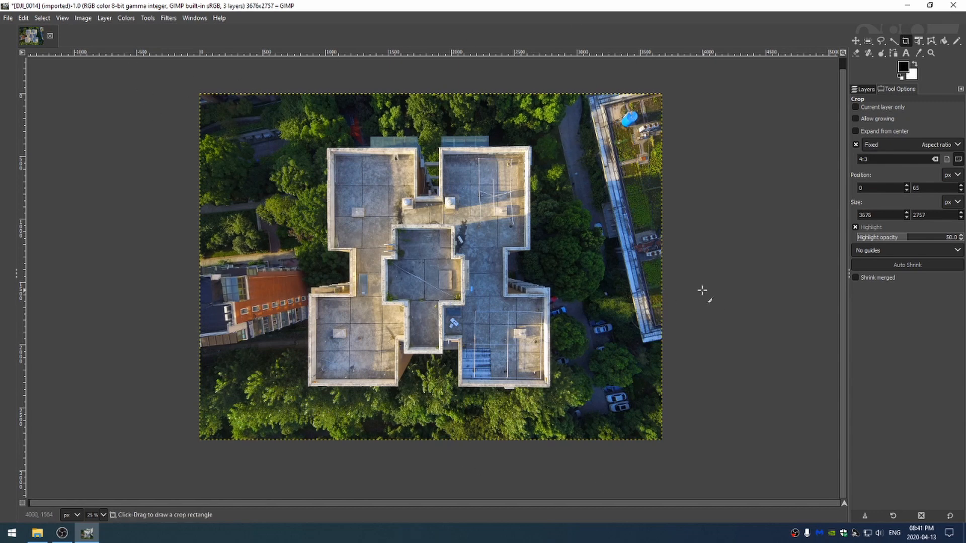
pyautogui.moveTo(724, 250)
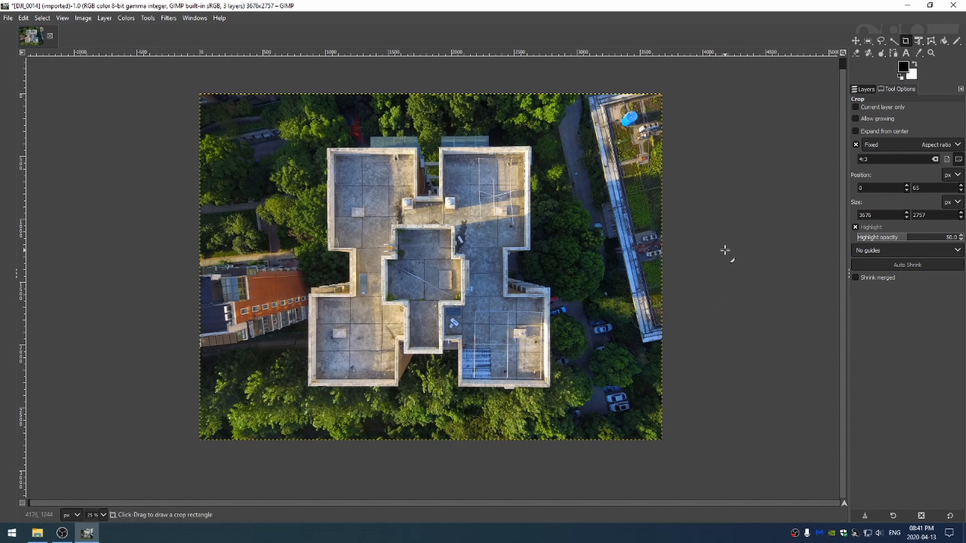
# Start a Unified Transform on the cropped photo to rotate and enlarge it slightly.
pyautogui.click(932, 40)
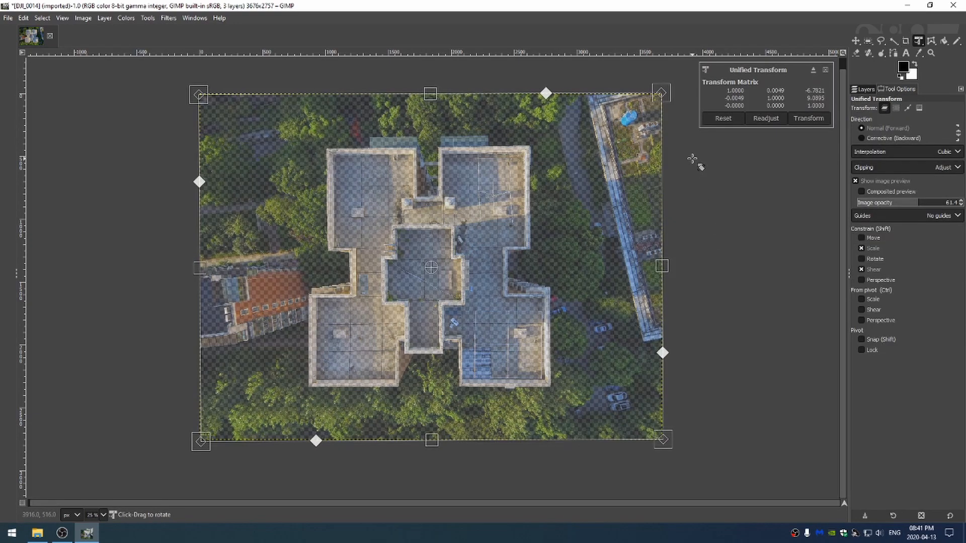
pyautogui.moveTo(677, 87)
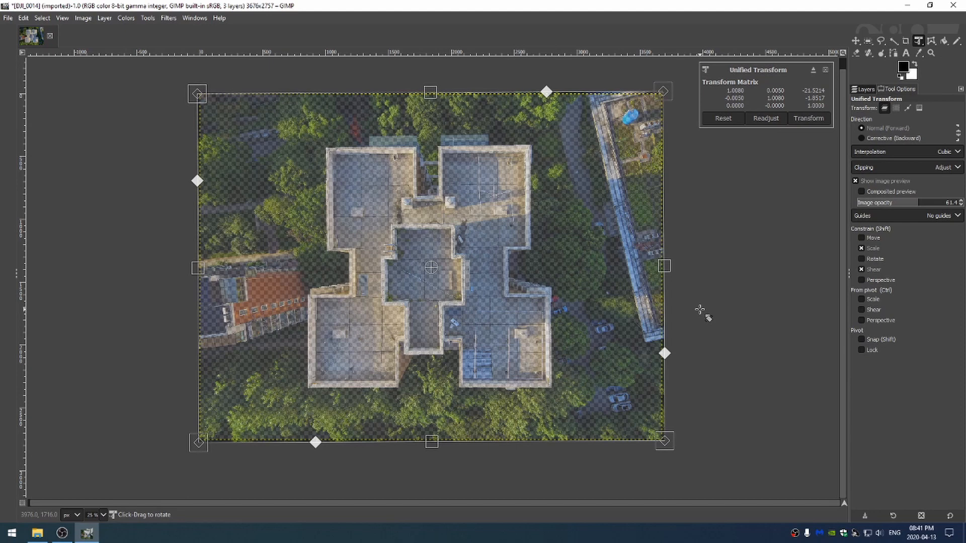
pyautogui.moveTo(499, 97)
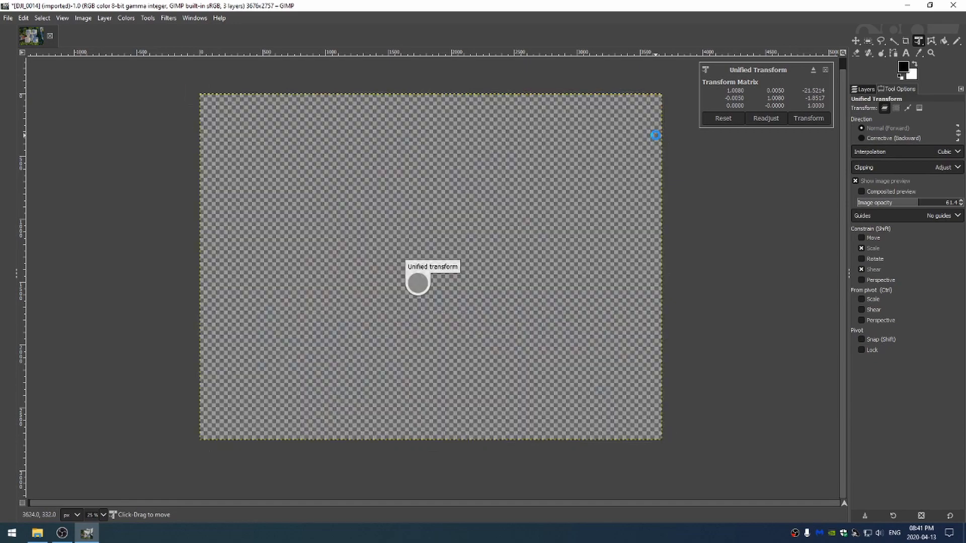
# Colour-balance the photo: highlights toward red, shadows toward blue, and apply it.
pyautogui.click(808, 118)
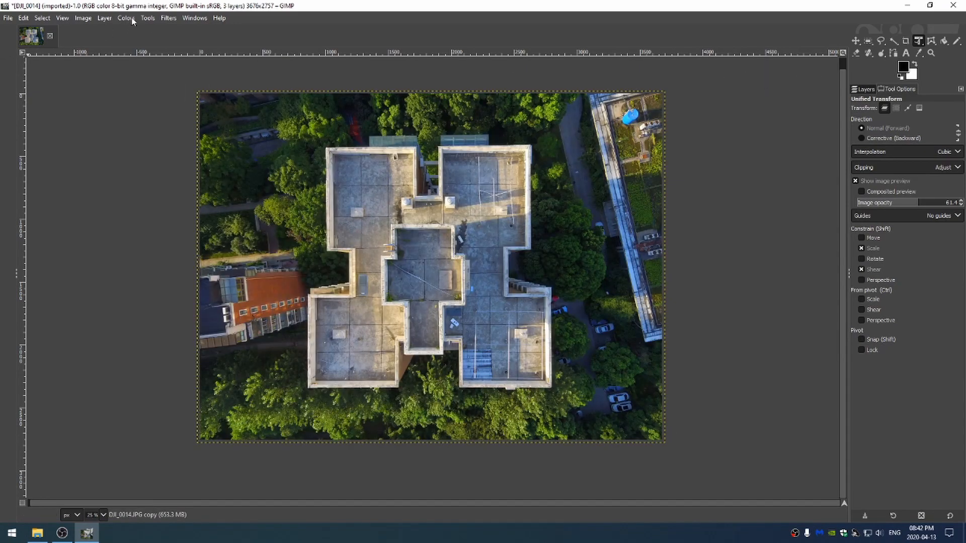
pyautogui.click(125, 17)
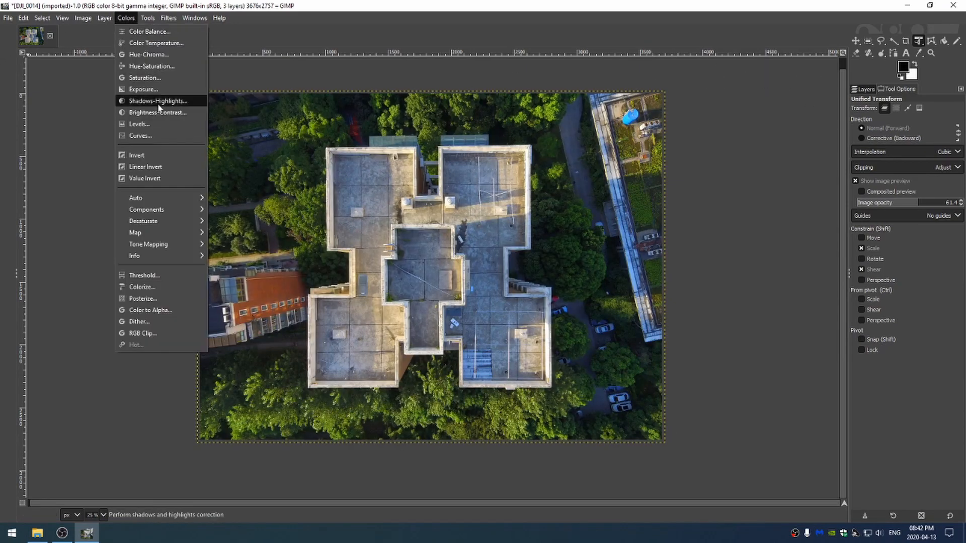
pyautogui.moveTo(141, 135)
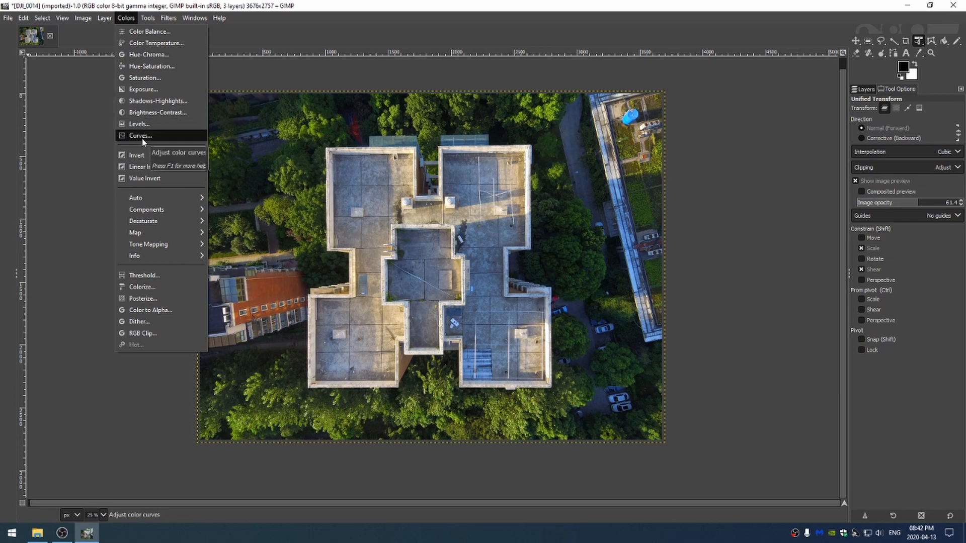
pyautogui.click(149, 31)
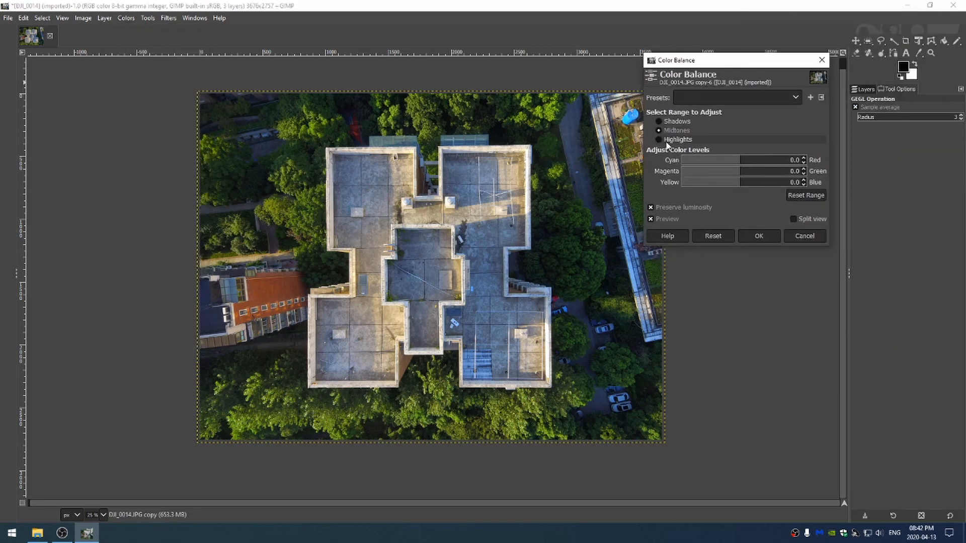
pyautogui.click(659, 129)
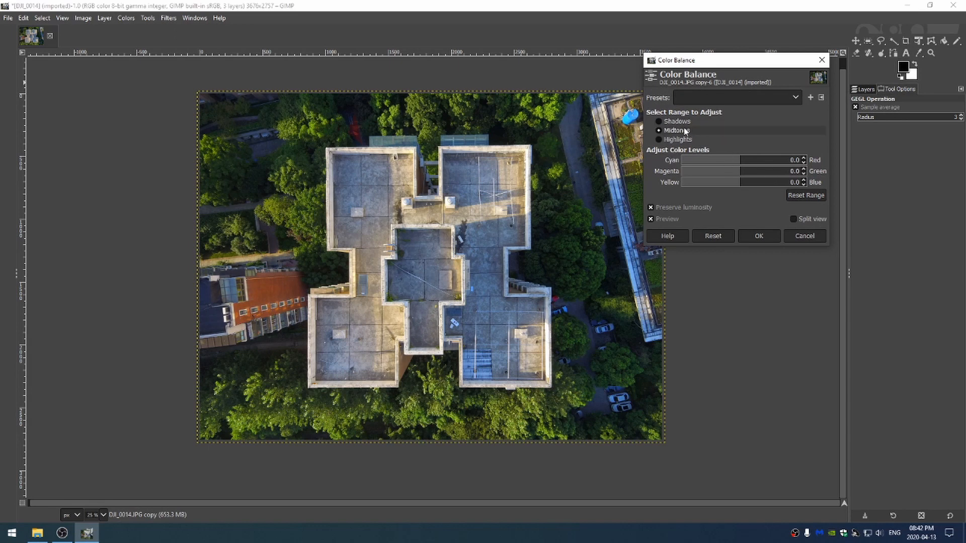
pyautogui.click(658, 122)
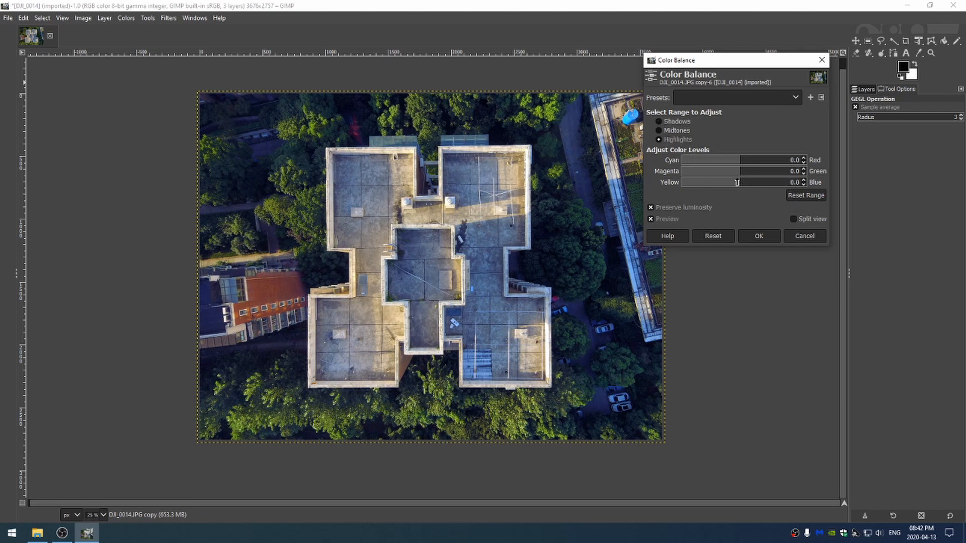
pyautogui.click(659, 121)
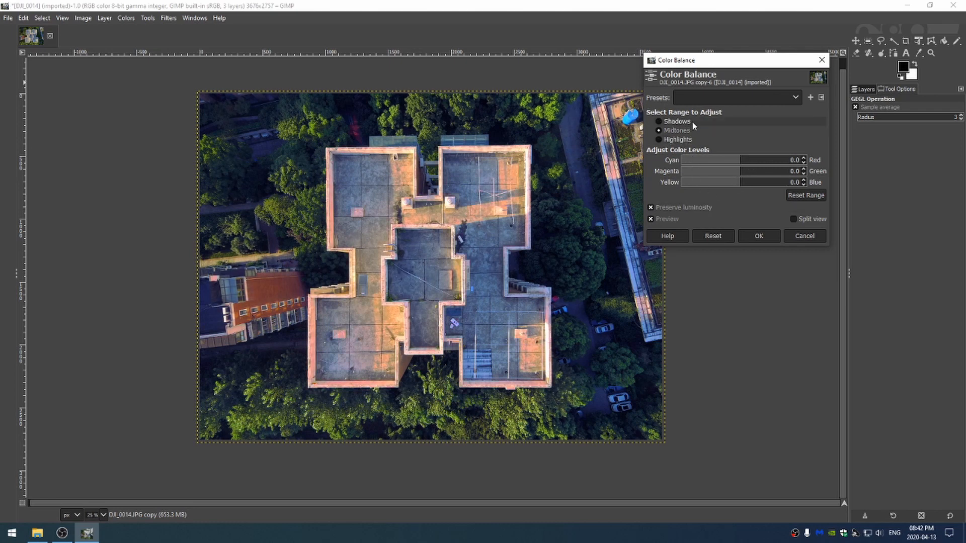
pyautogui.moveTo(576, 134)
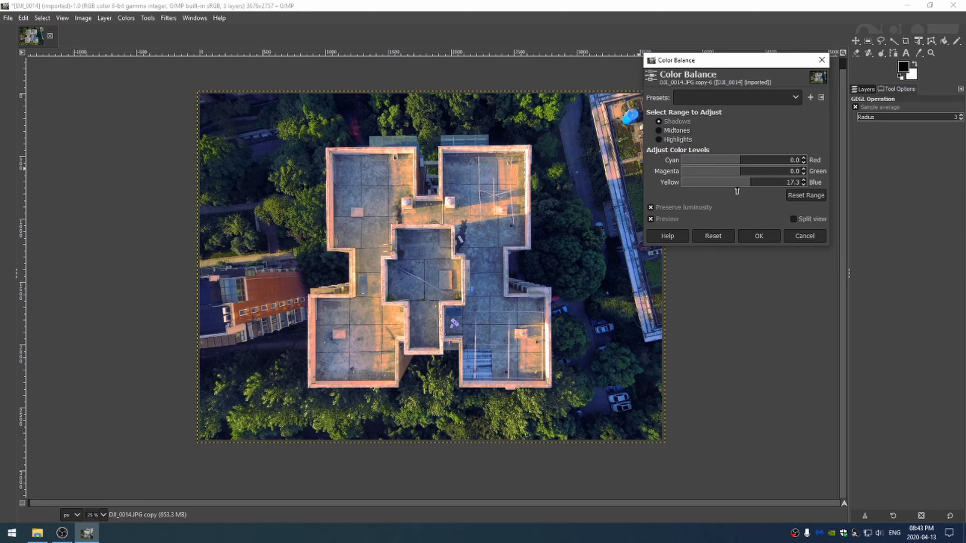
pyautogui.click(677, 139)
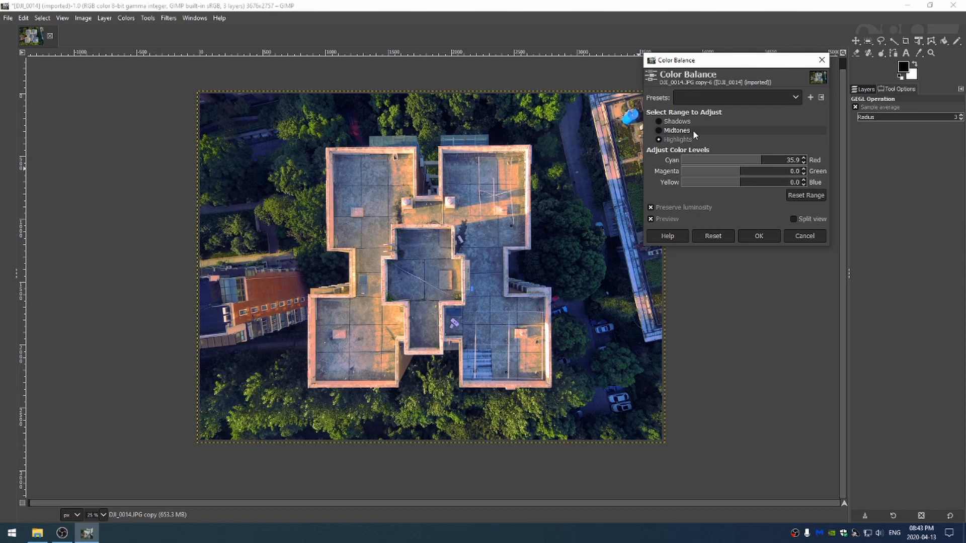
pyautogui.moveTo(732, 160)
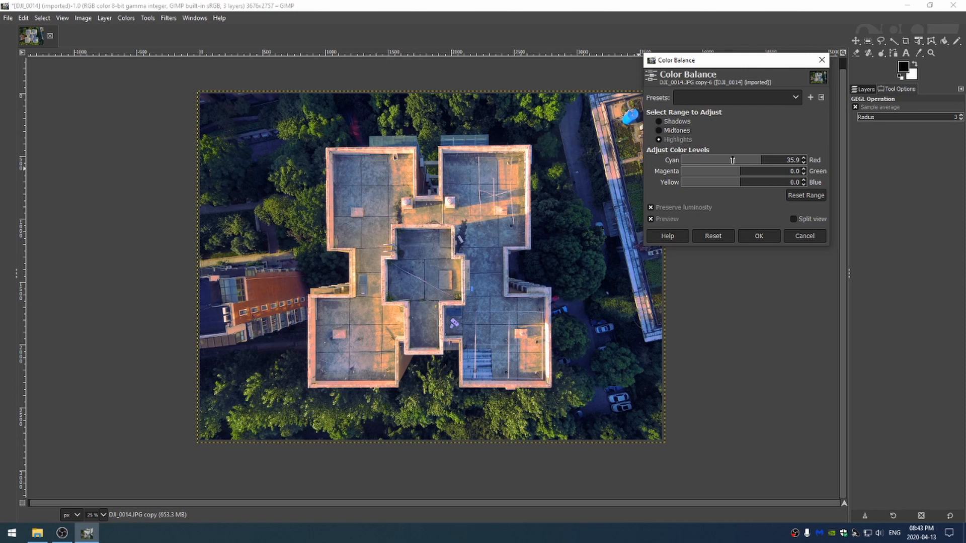
pyautogui.moveTo(578, 182)
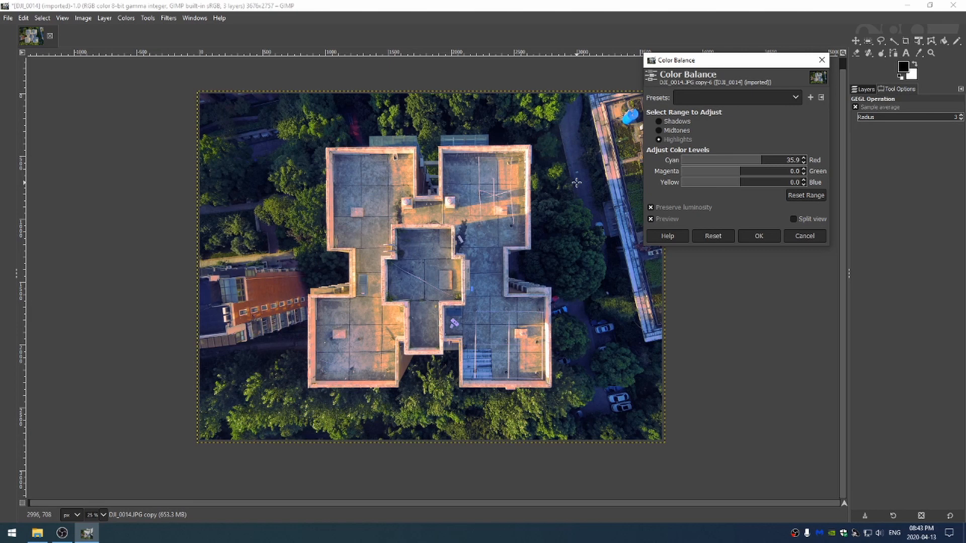
pyautogui.moveTo(813, 157)
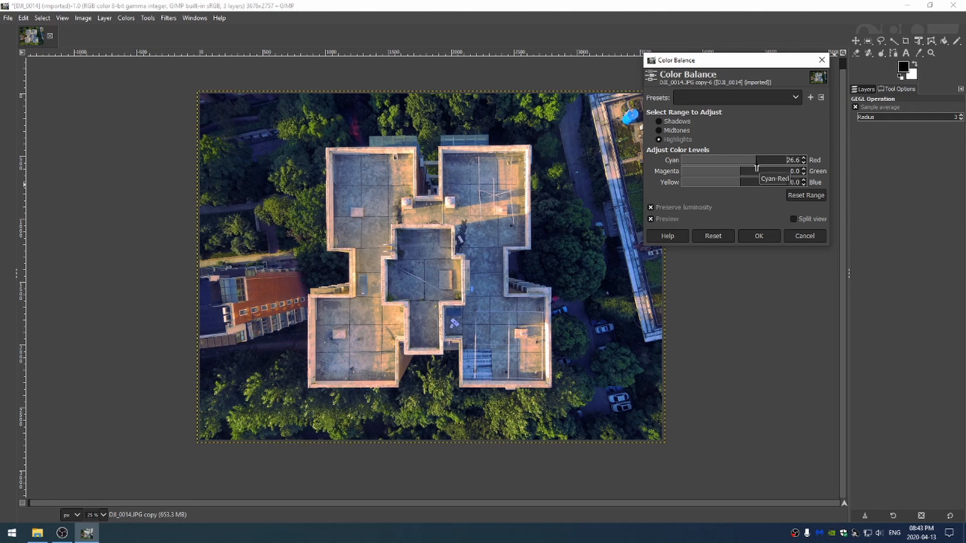
pyautogui.click(657, 121)
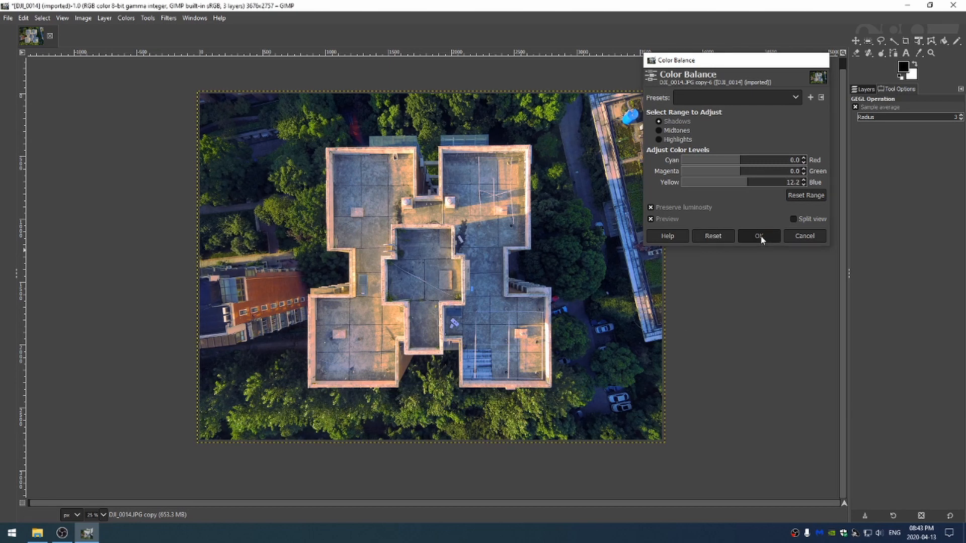
pyautogui.click(758, 236)
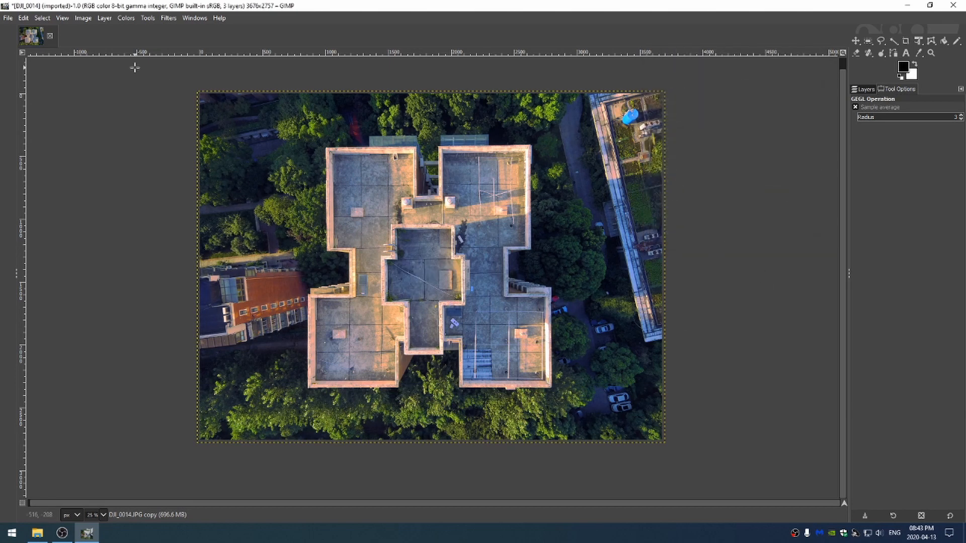
# Raise Master and yellow saturation in Hue-Saturation and apply it to the photo.
pyautogui.click(126, 18)
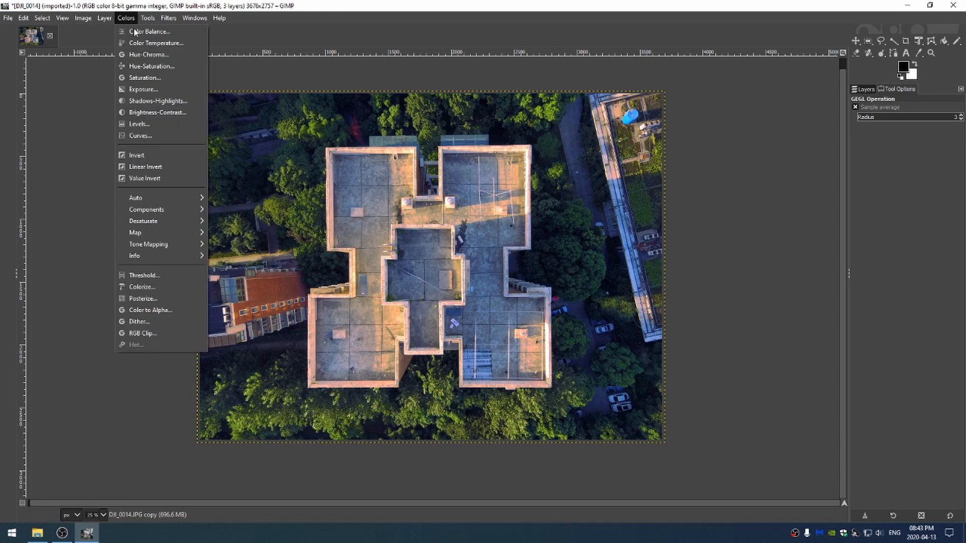
pyautogui.moveTo(152, 66)
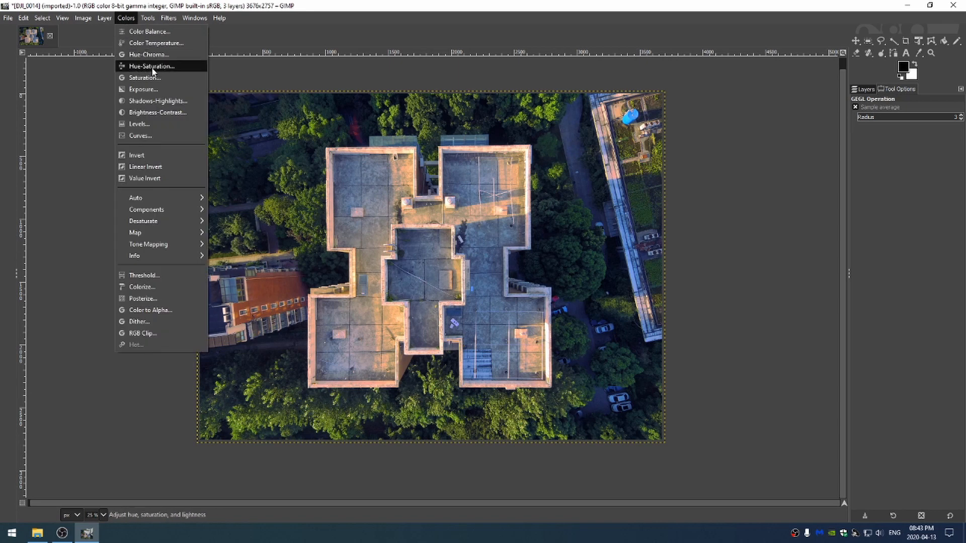
pyautogui.click(151, 66)
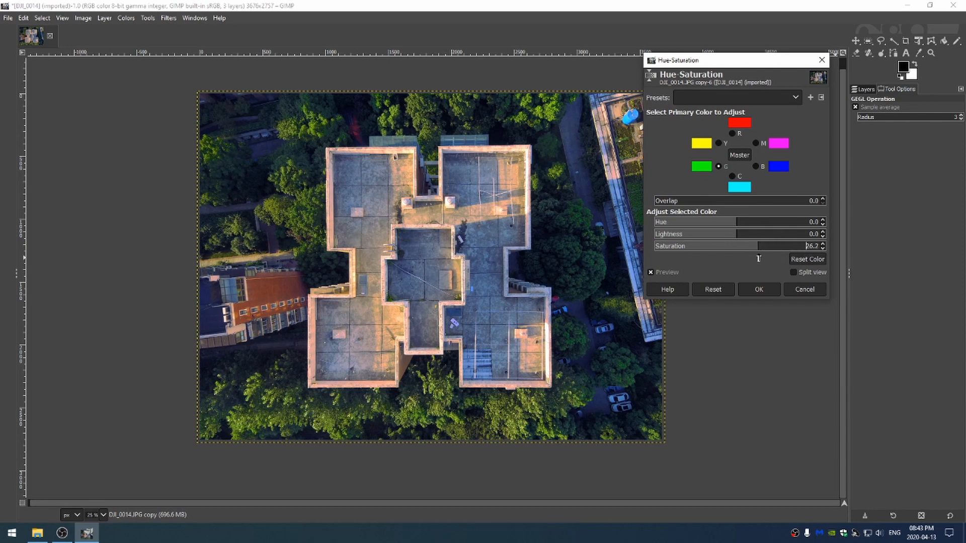
pyautogui.click(821, 247)
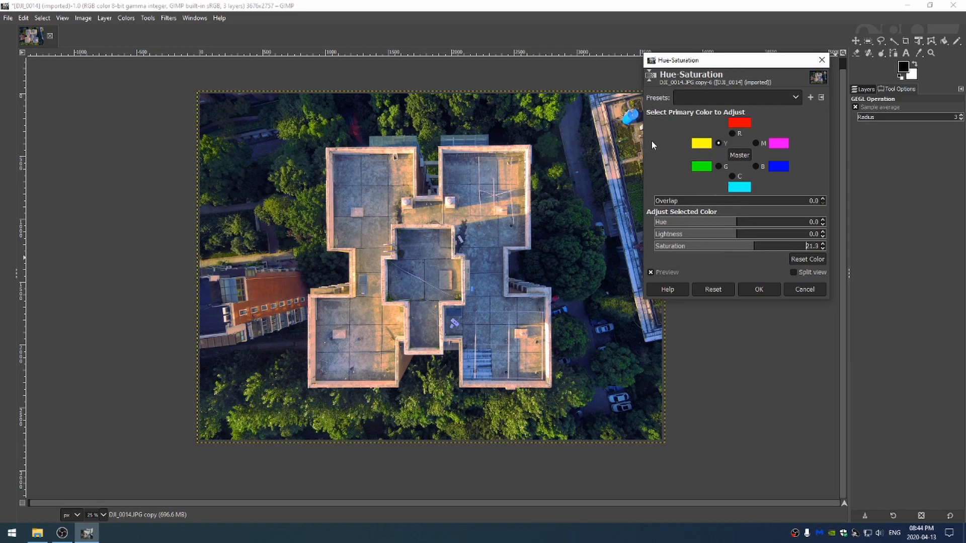
pyautogui.moveTo(549, 101)
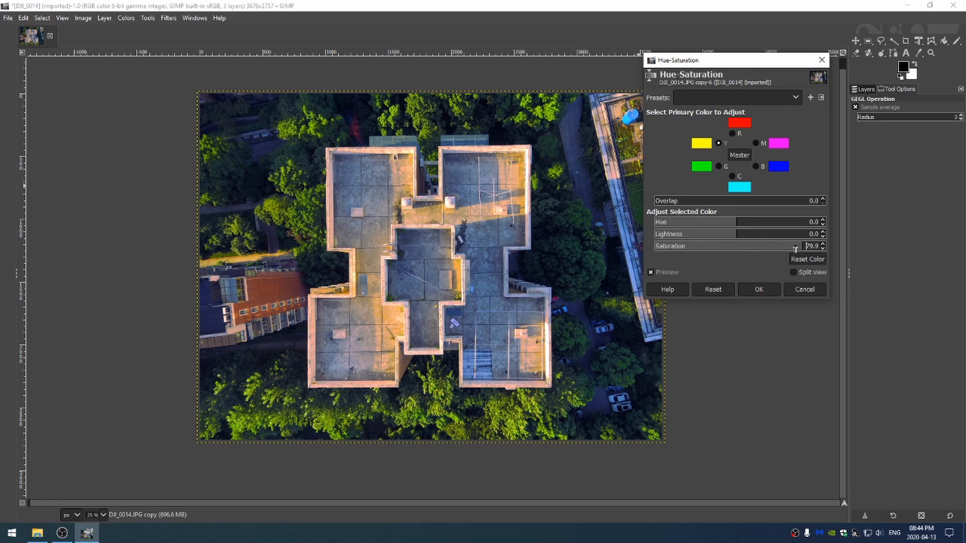
pyautogui.click(758, 289)
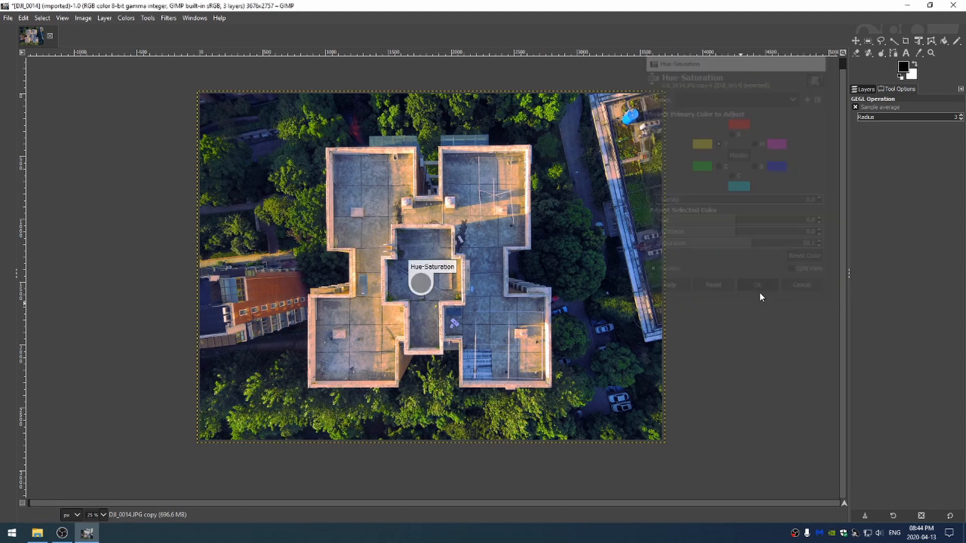
# Increase the photo's chroma with Hue-Chroma and apply it.
pyautogui.click(126, 17)
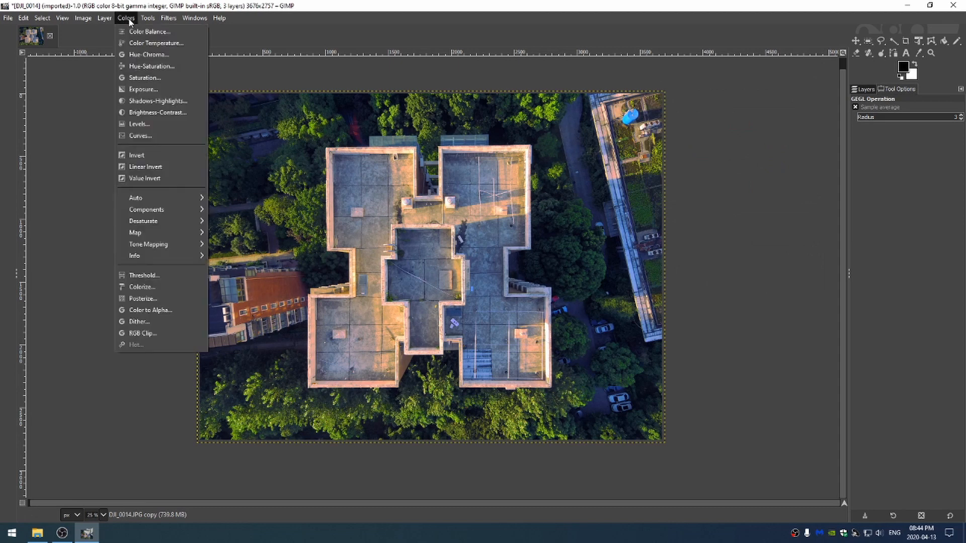
pyautogui.moveTo(148, 54)
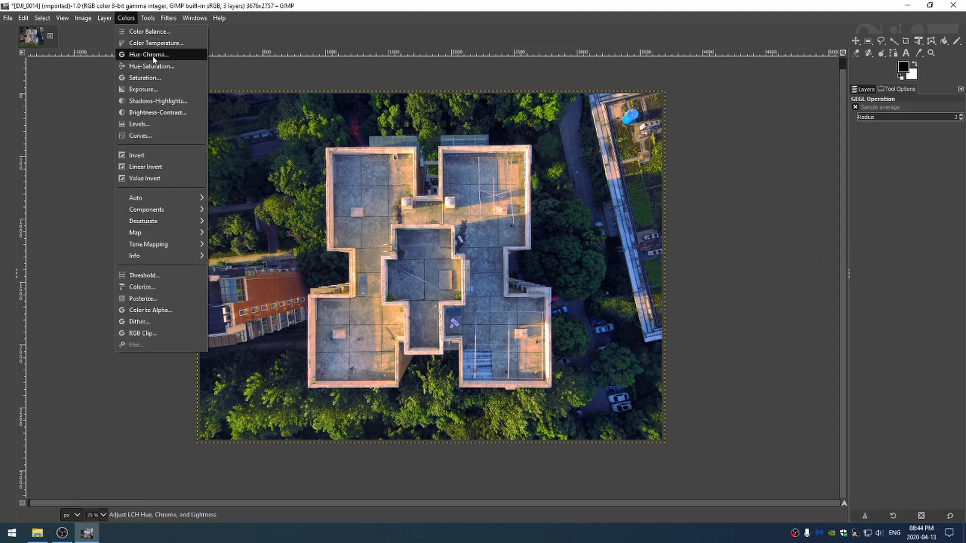
pyautogui.moveTo(172, 61)
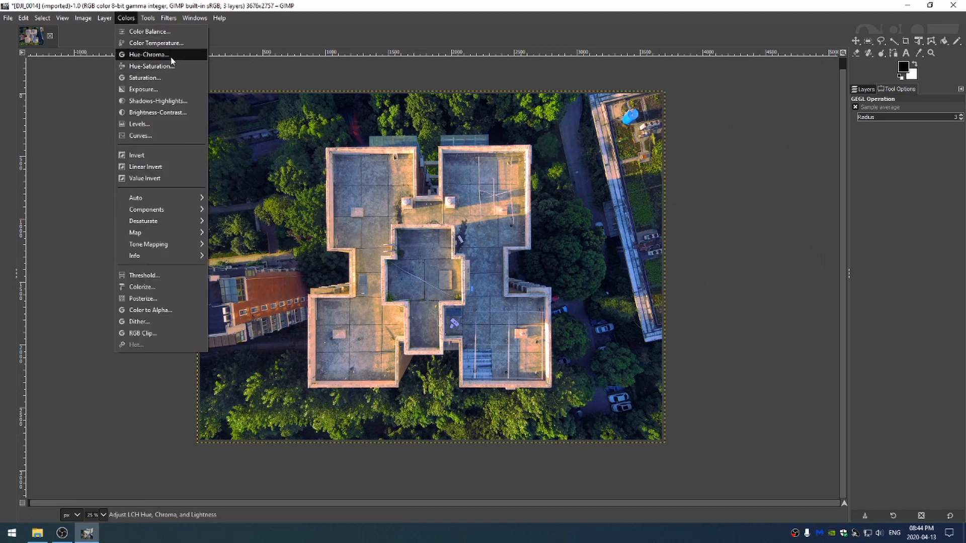
pyautogui.click(145, 54)
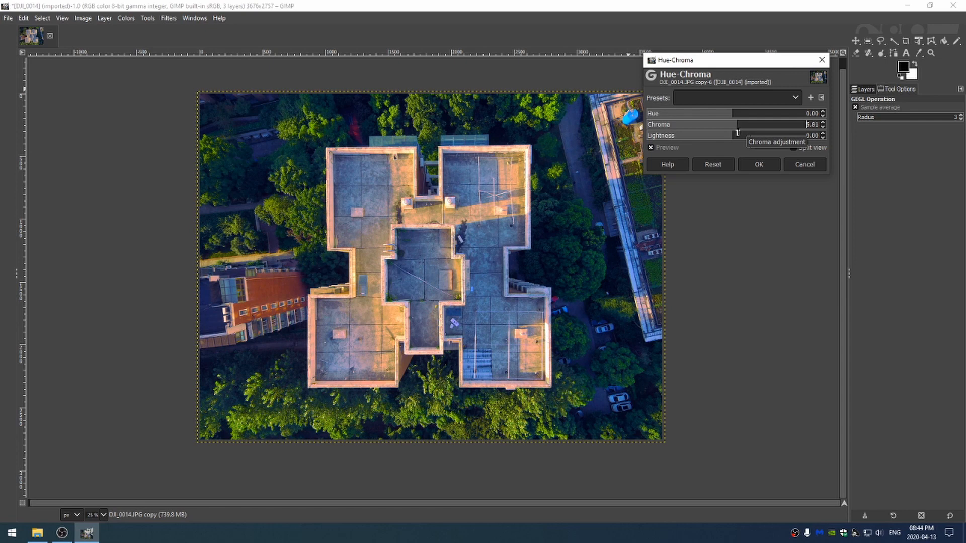
pyautogui.click(758, 164)
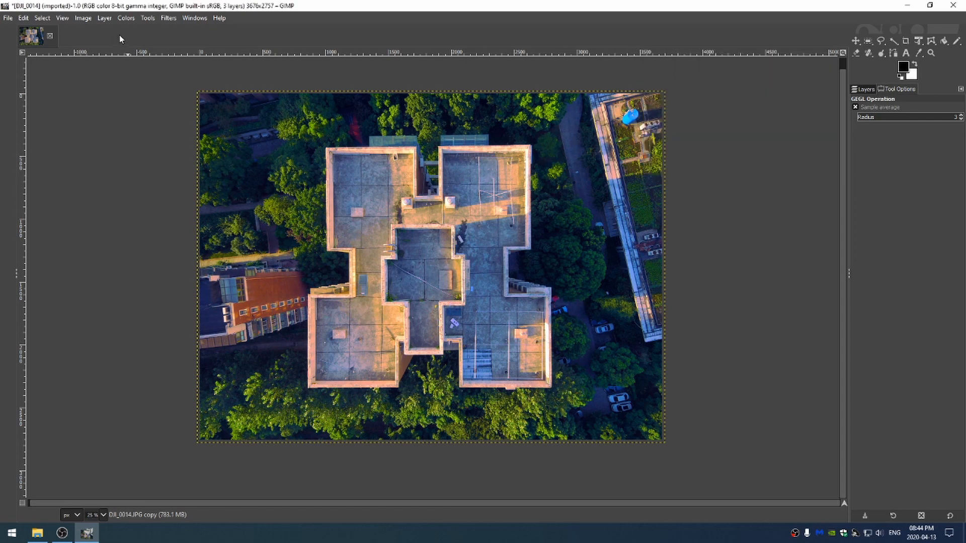
# Bring up the Exposure adjustment from the Colors menu.
pyautogui.click(126, 18)
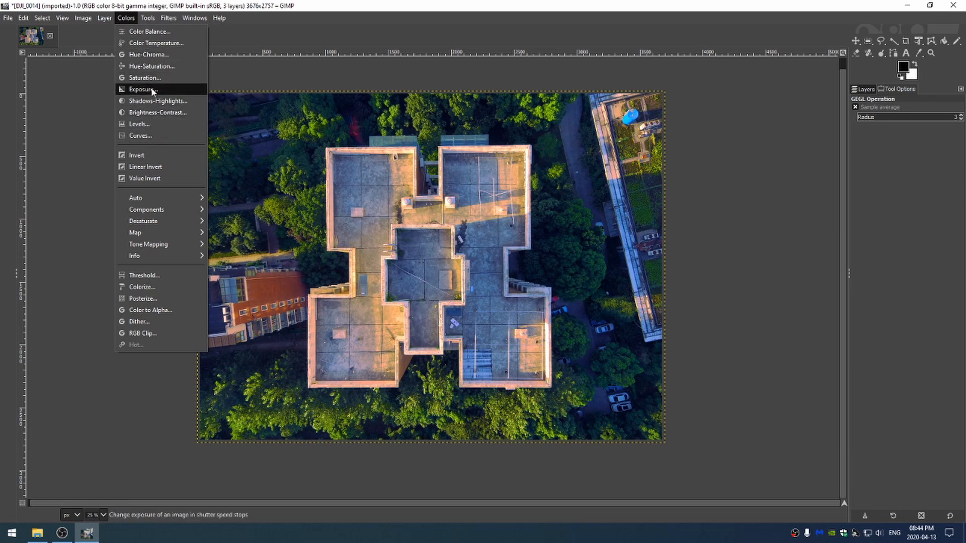
pyautogui.click(142, 89)
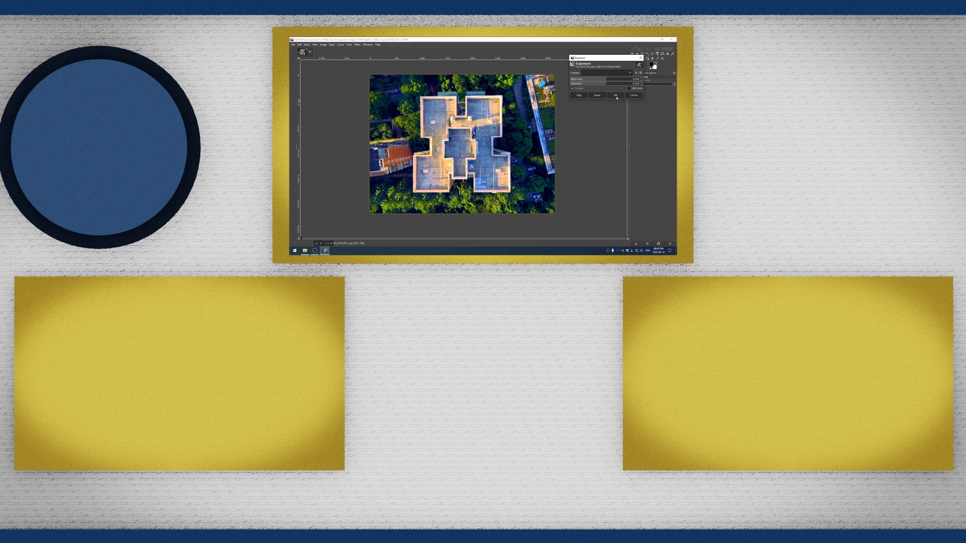
# Apply the exposure increase to the photo.
pyautogui.click(615, 95)
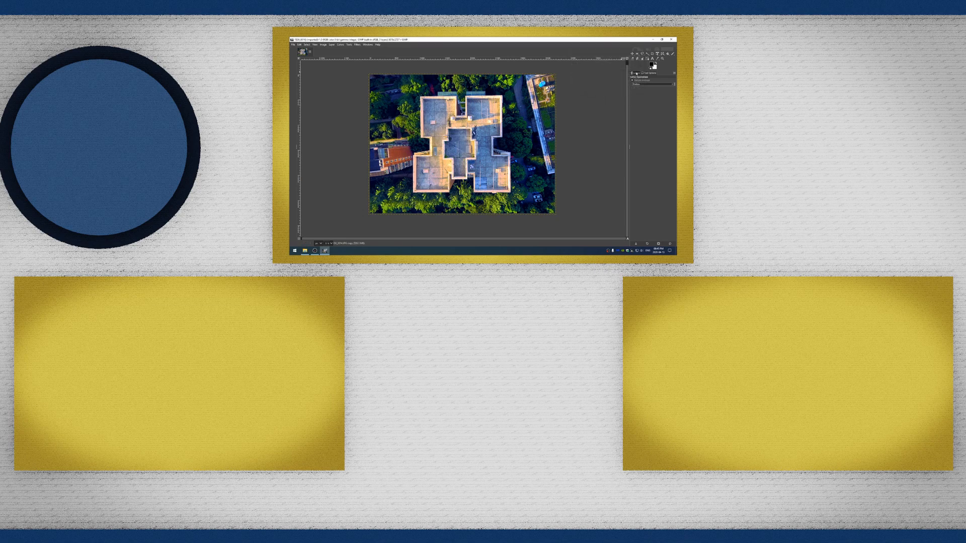